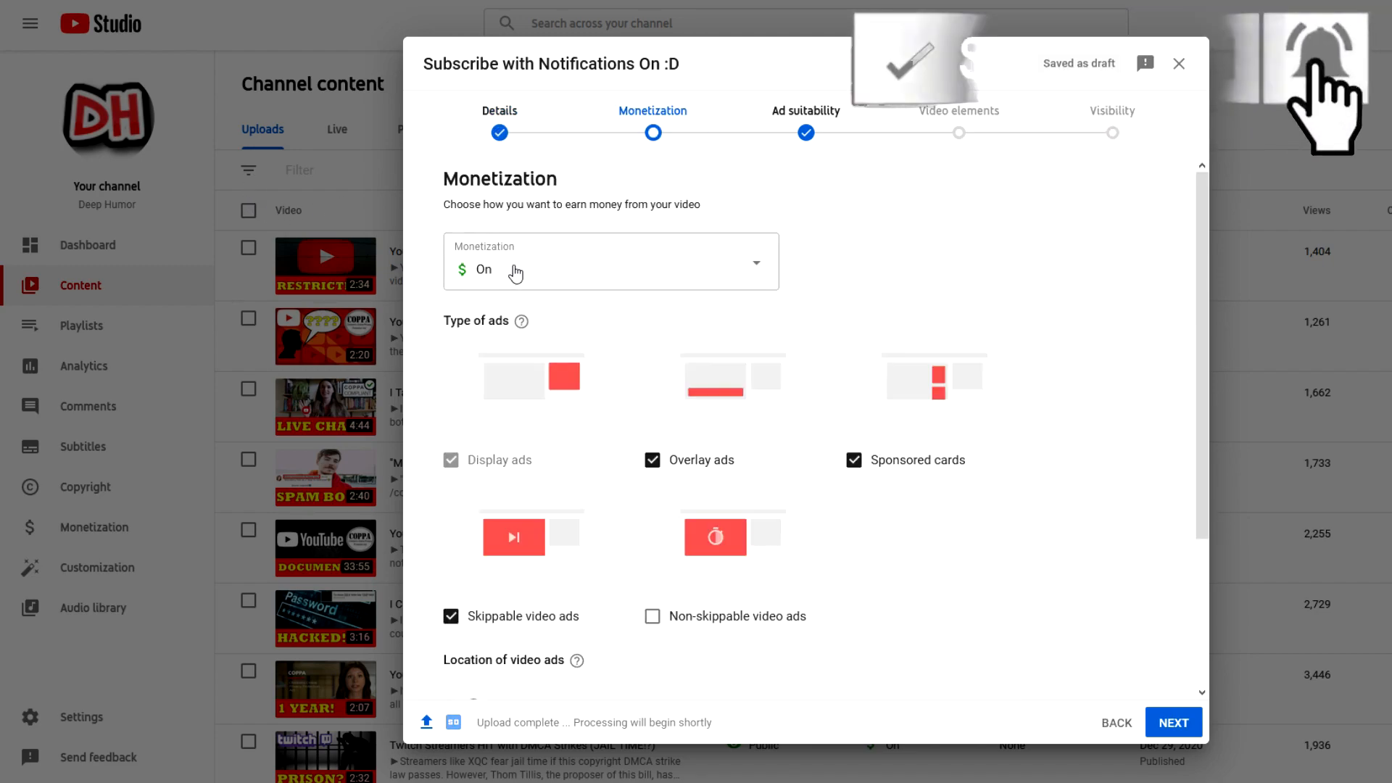
Step: Keep the video's monetization set to On with overlay, sponsored cards and skippable ads
left_click(611, 262)
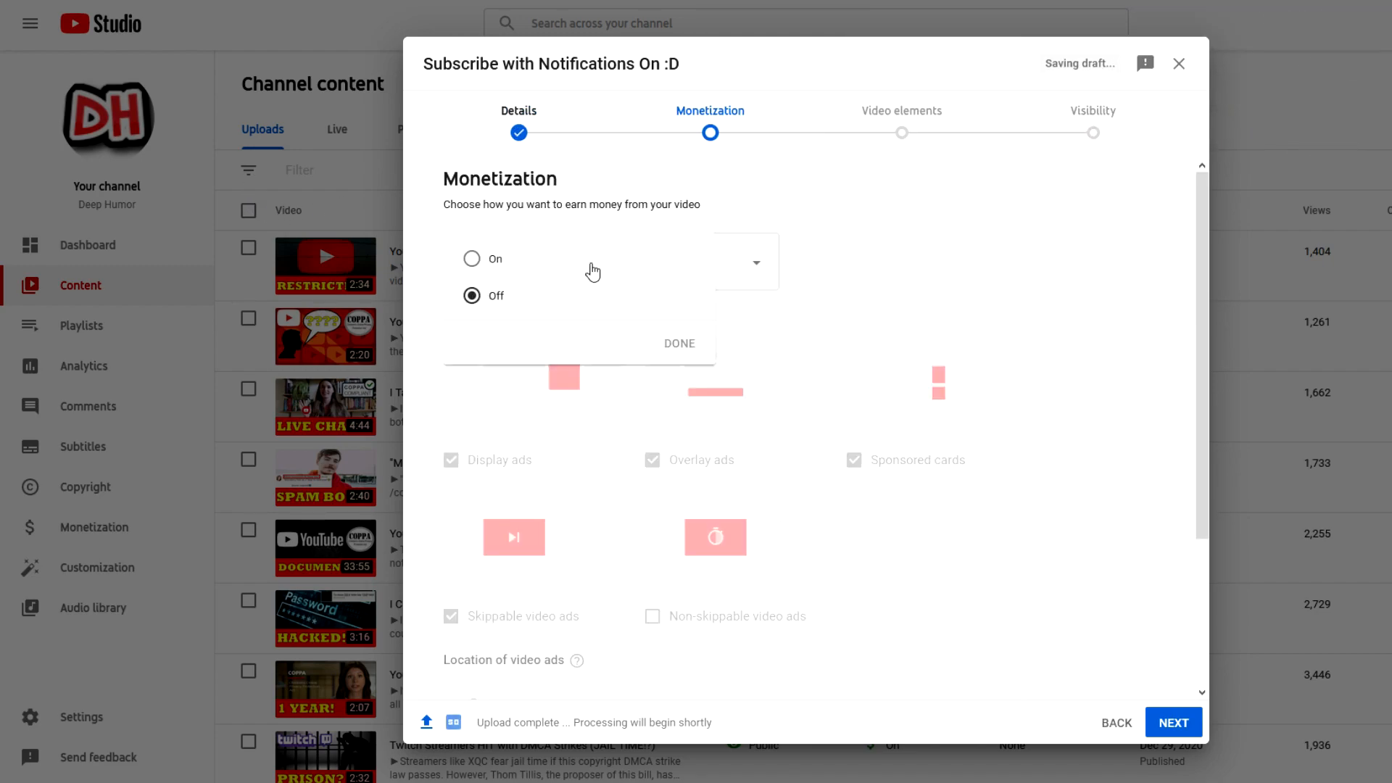
left_click(496, 258)
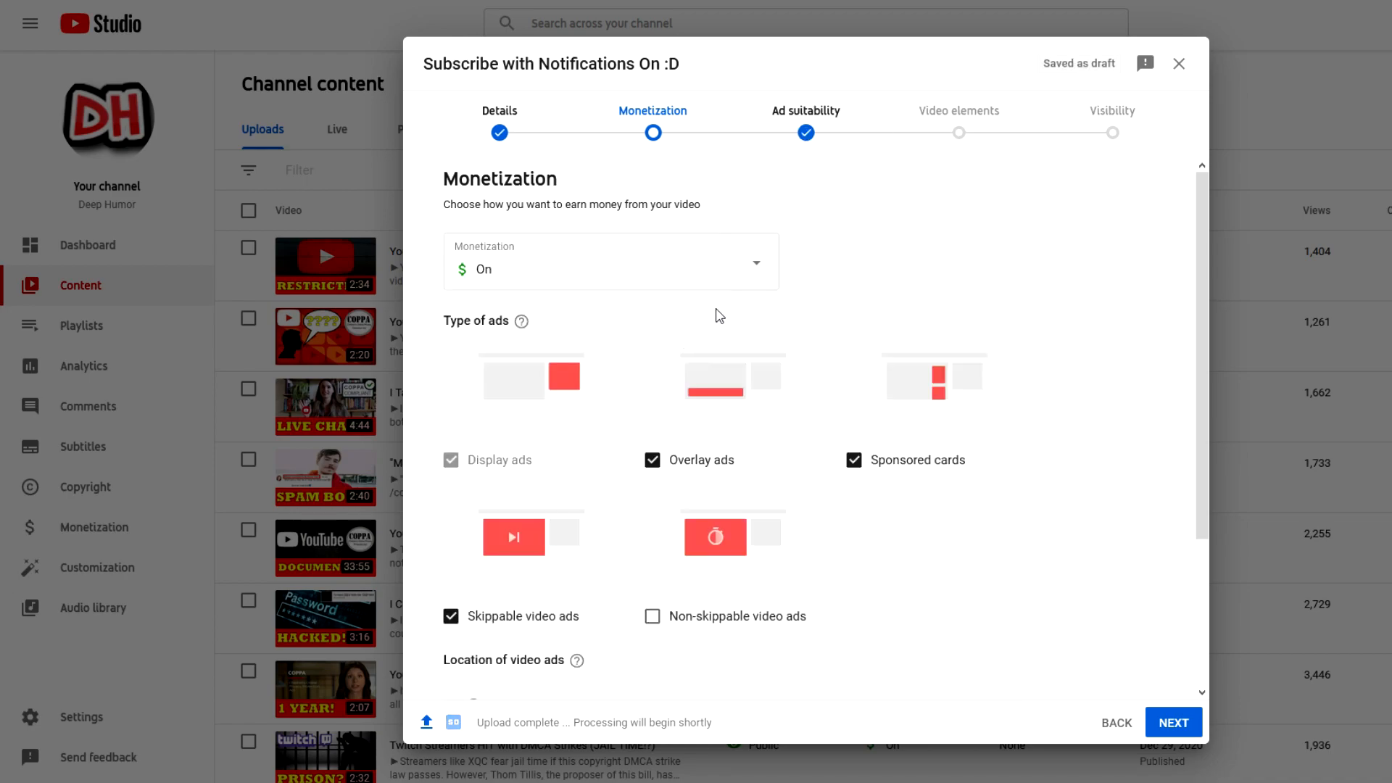
mouse_move(805, 124)
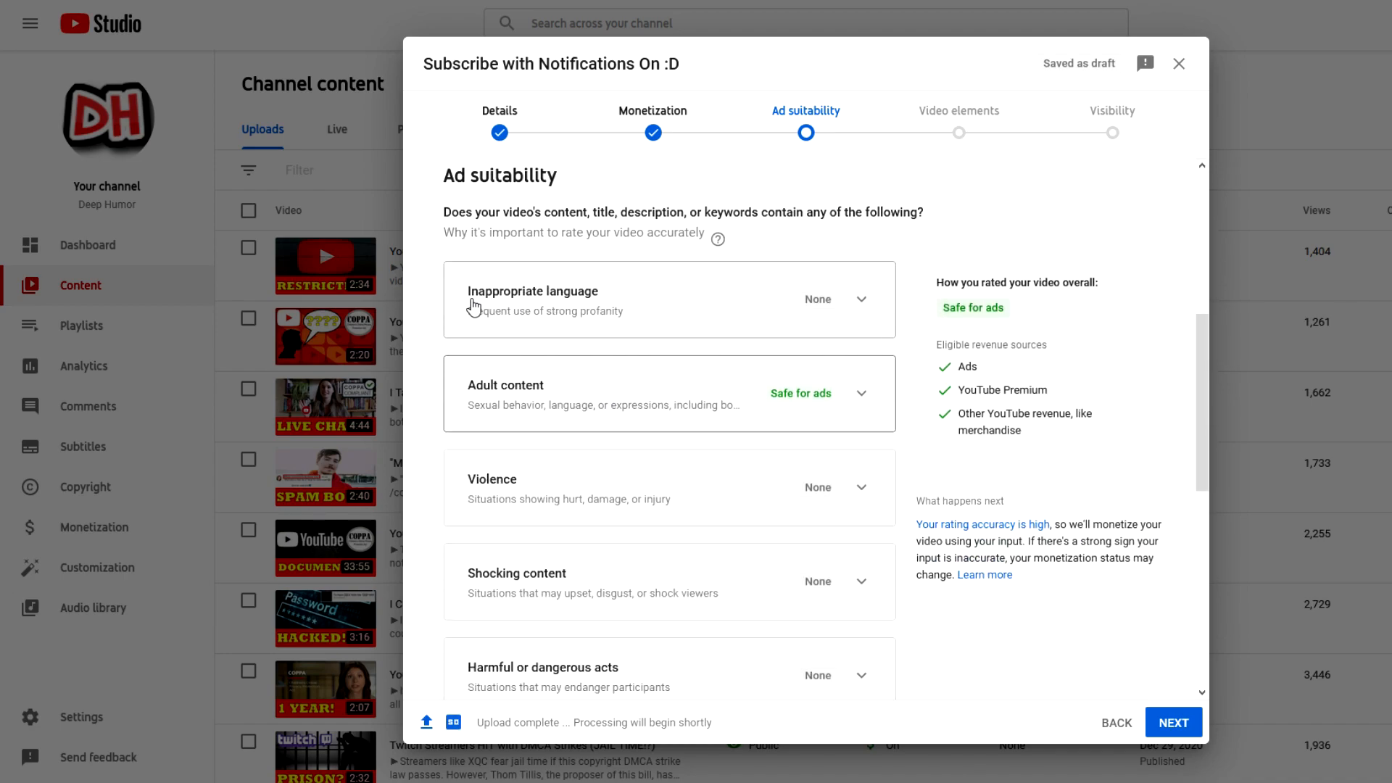
Step: Expand the Inappropriate language question to show its profanity levels
scroll("down", 3)
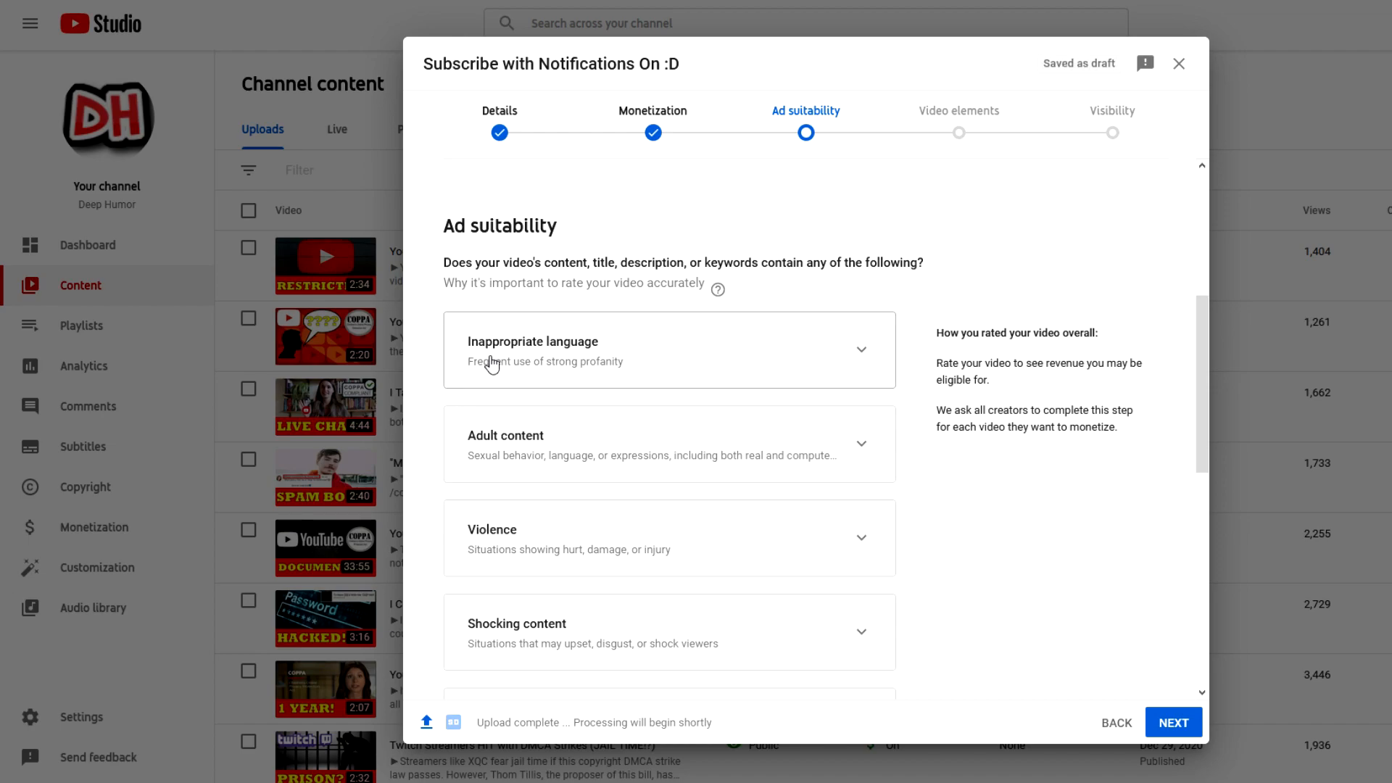
left_click(668, 349)
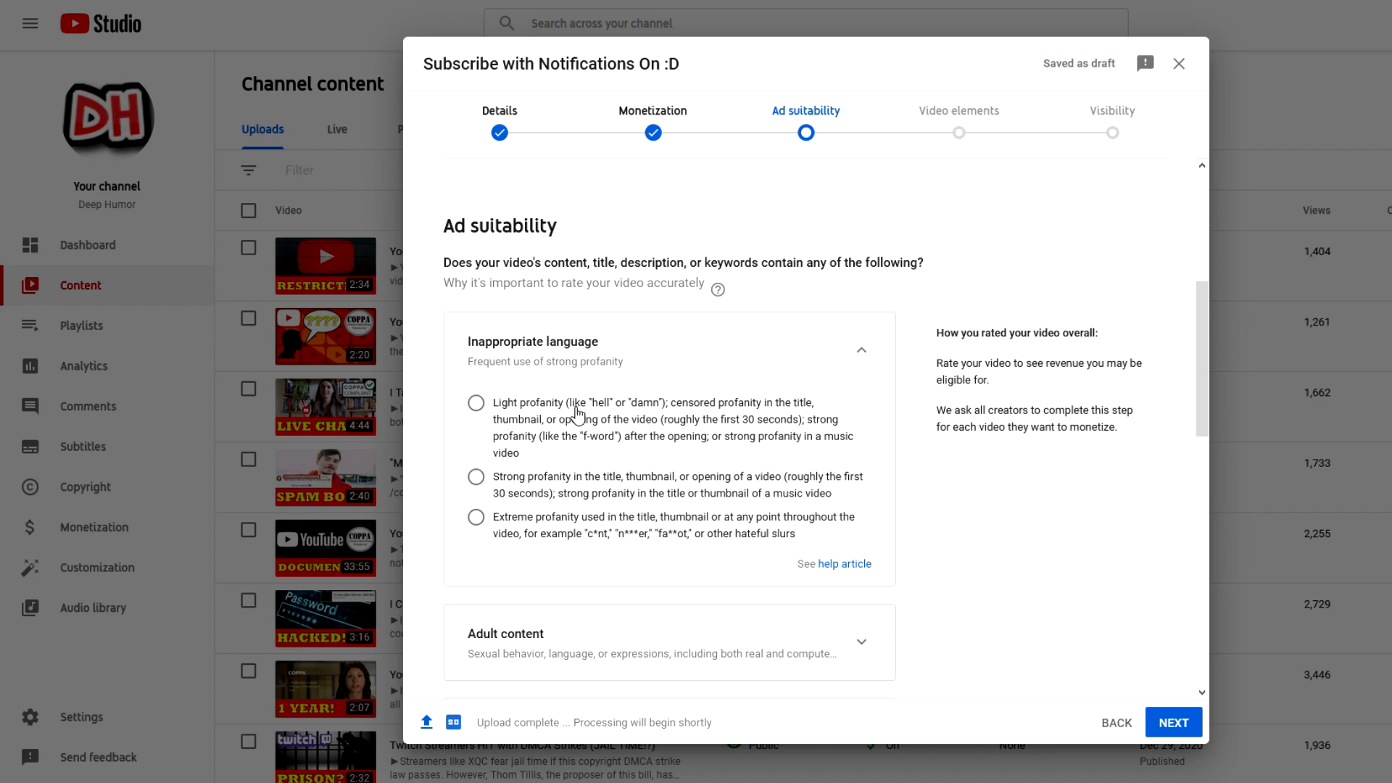
mouse_move(607, 468)
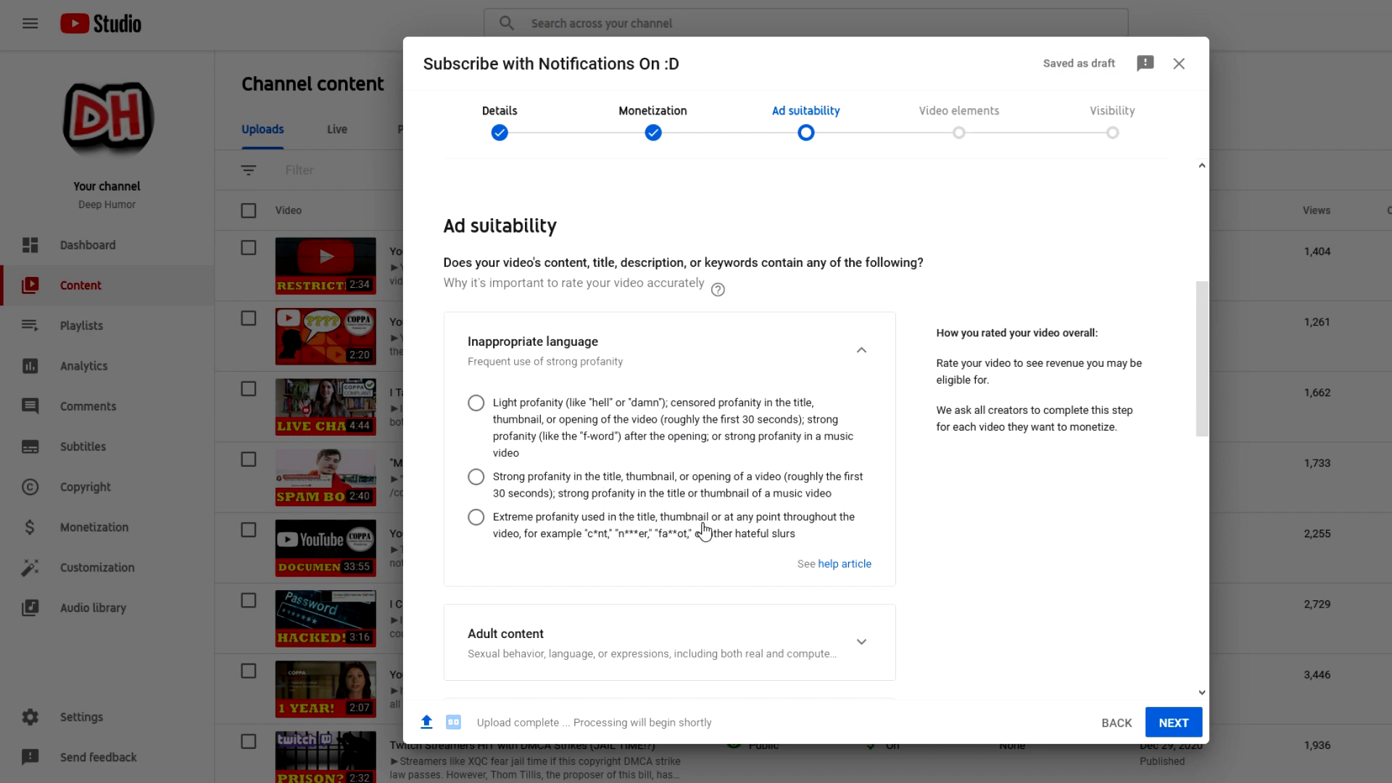
mouse_move(584, 552)
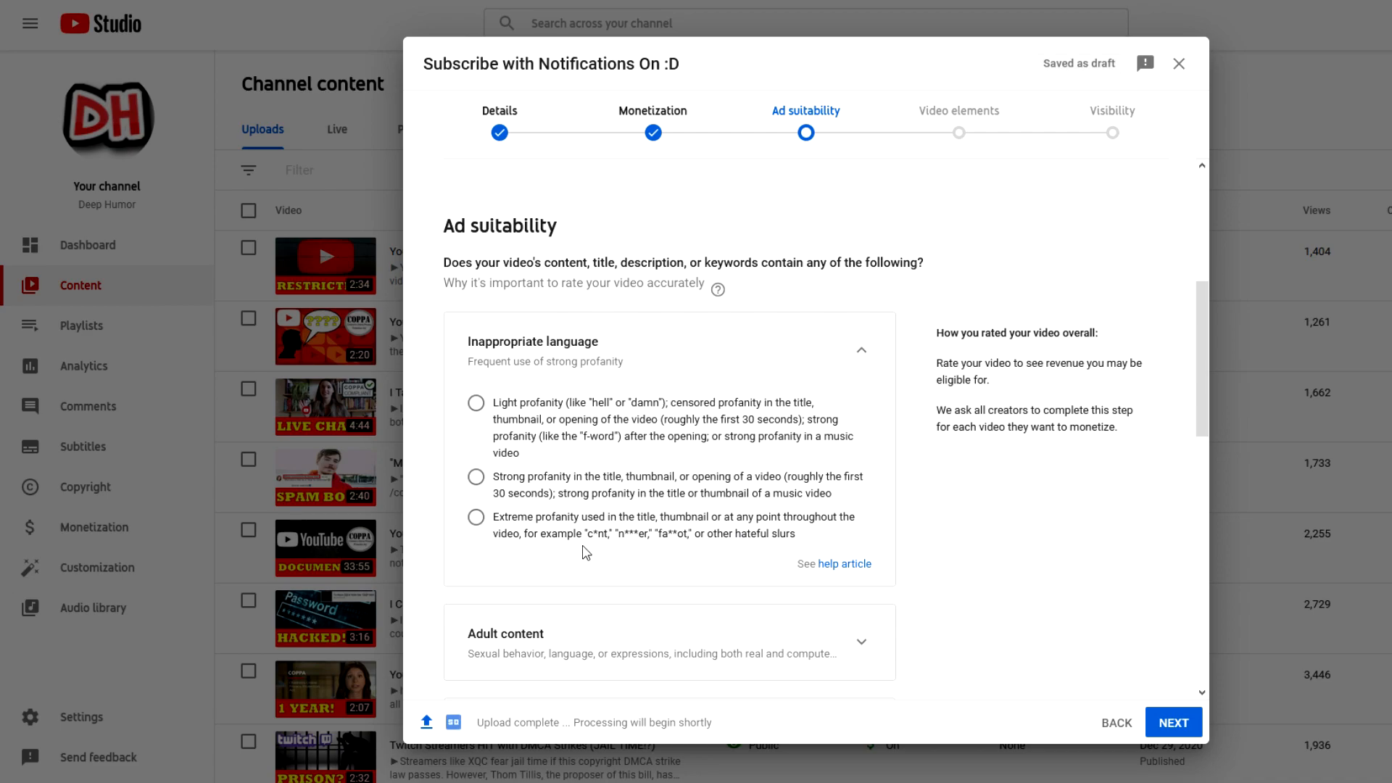
mouse_move(590, 551)
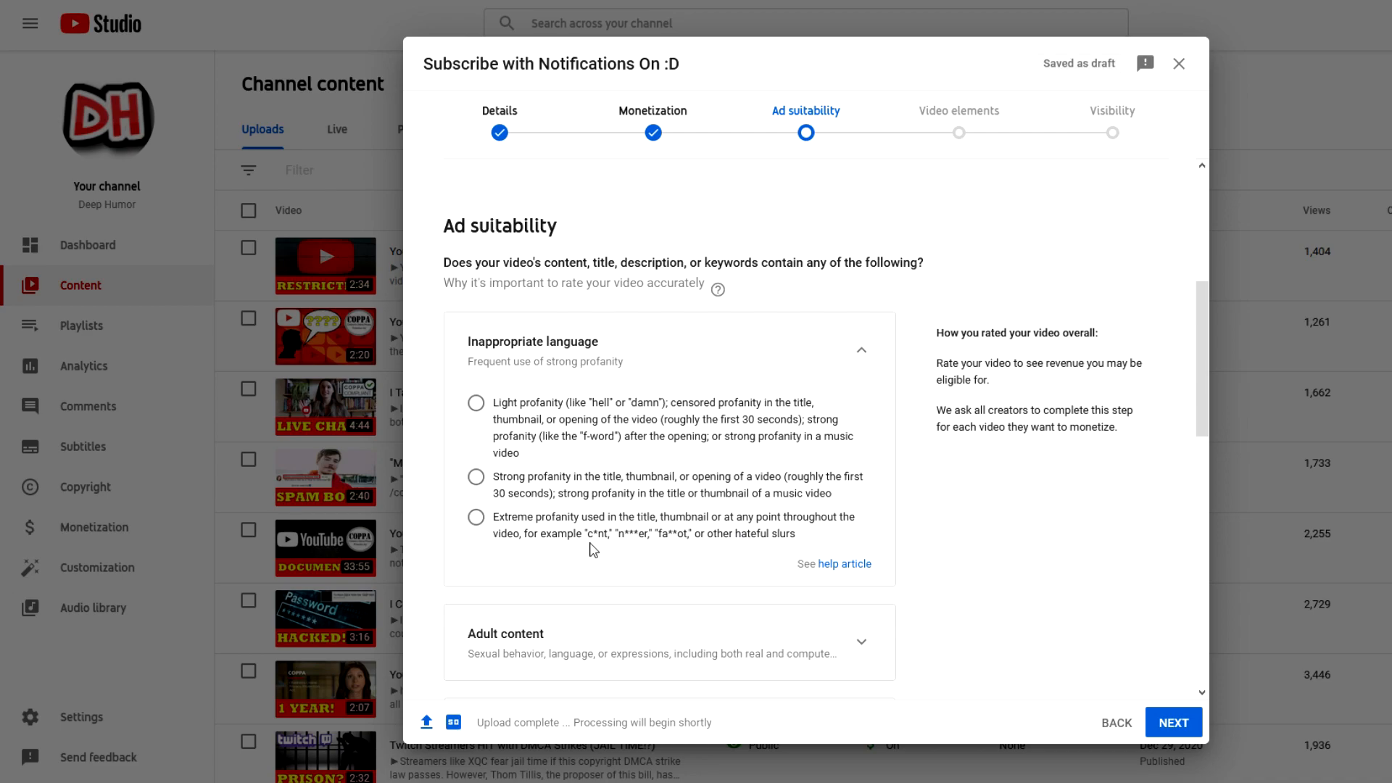
mouse_move(703, 560)
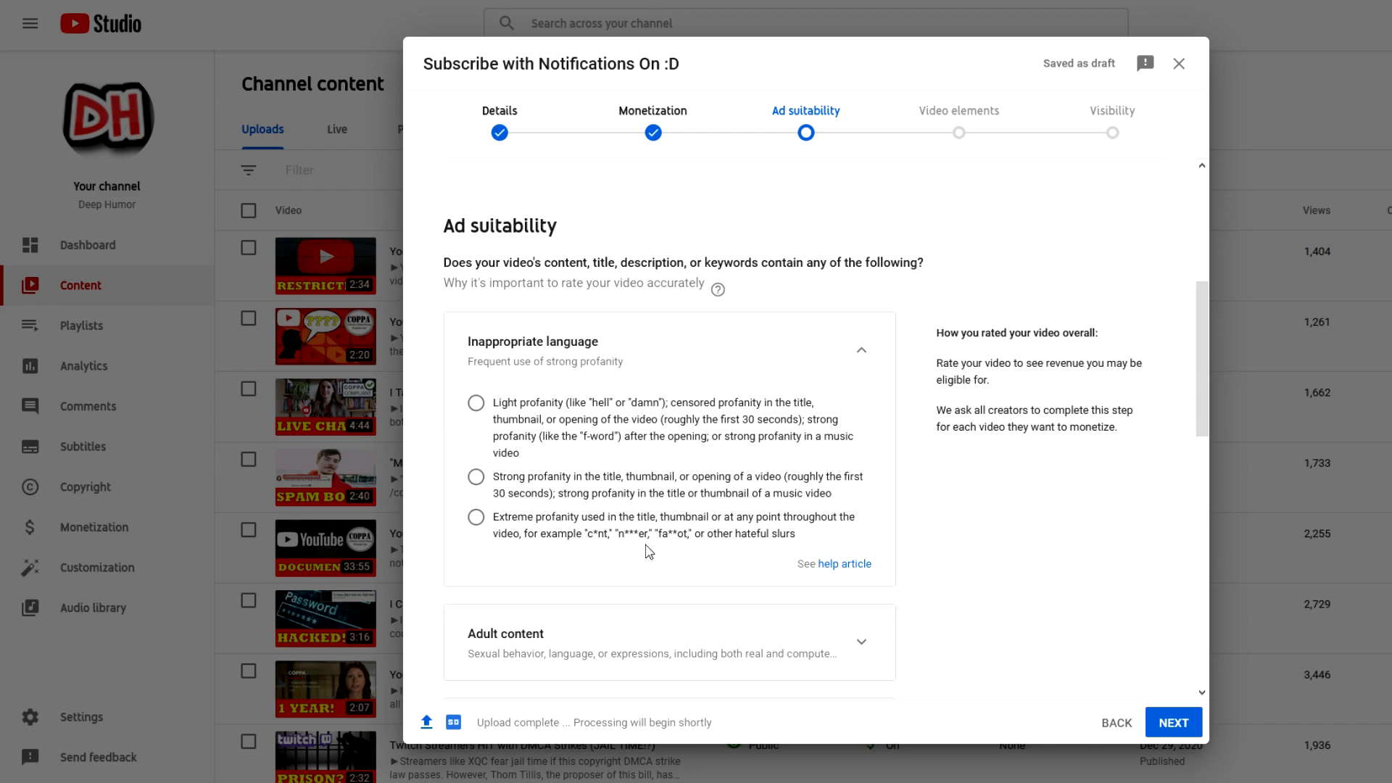
mouse_move(665, 553)
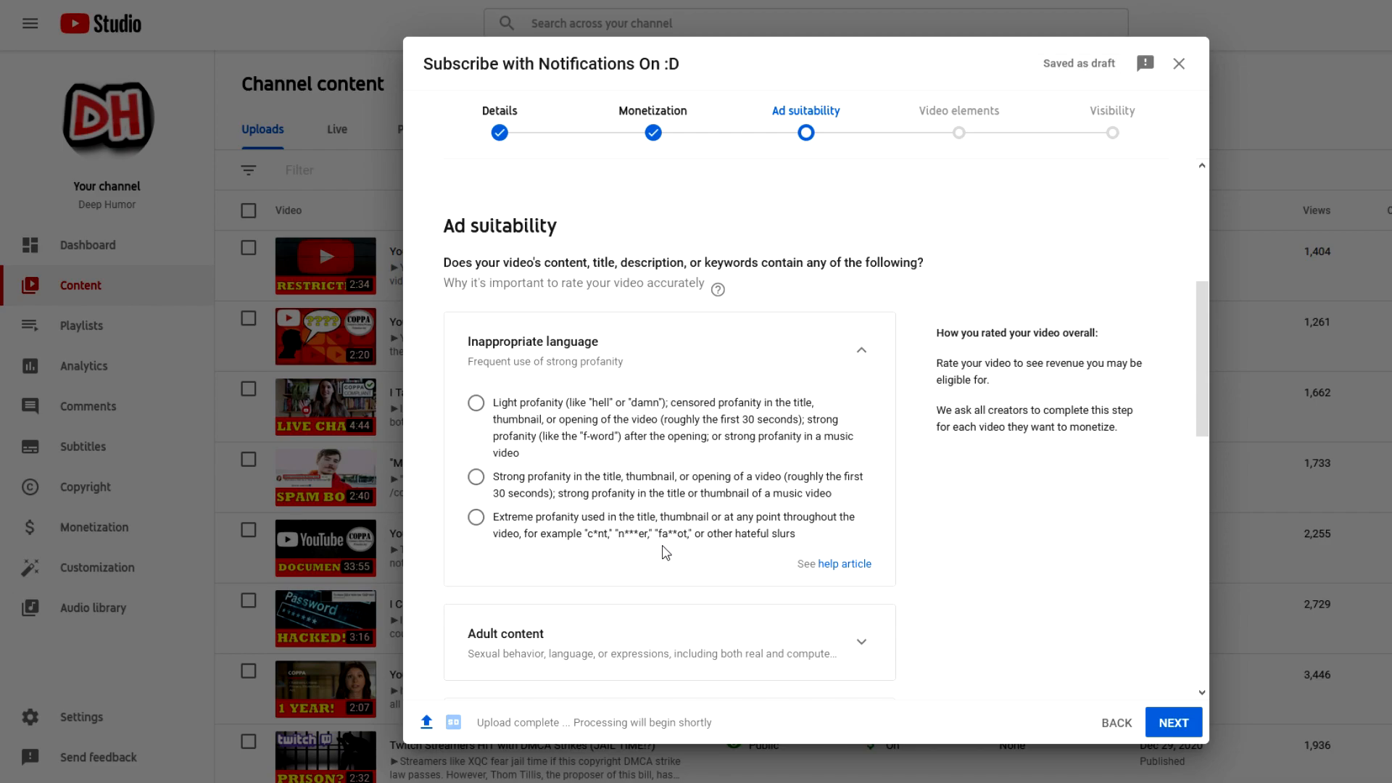
mouse_move(661, 551)
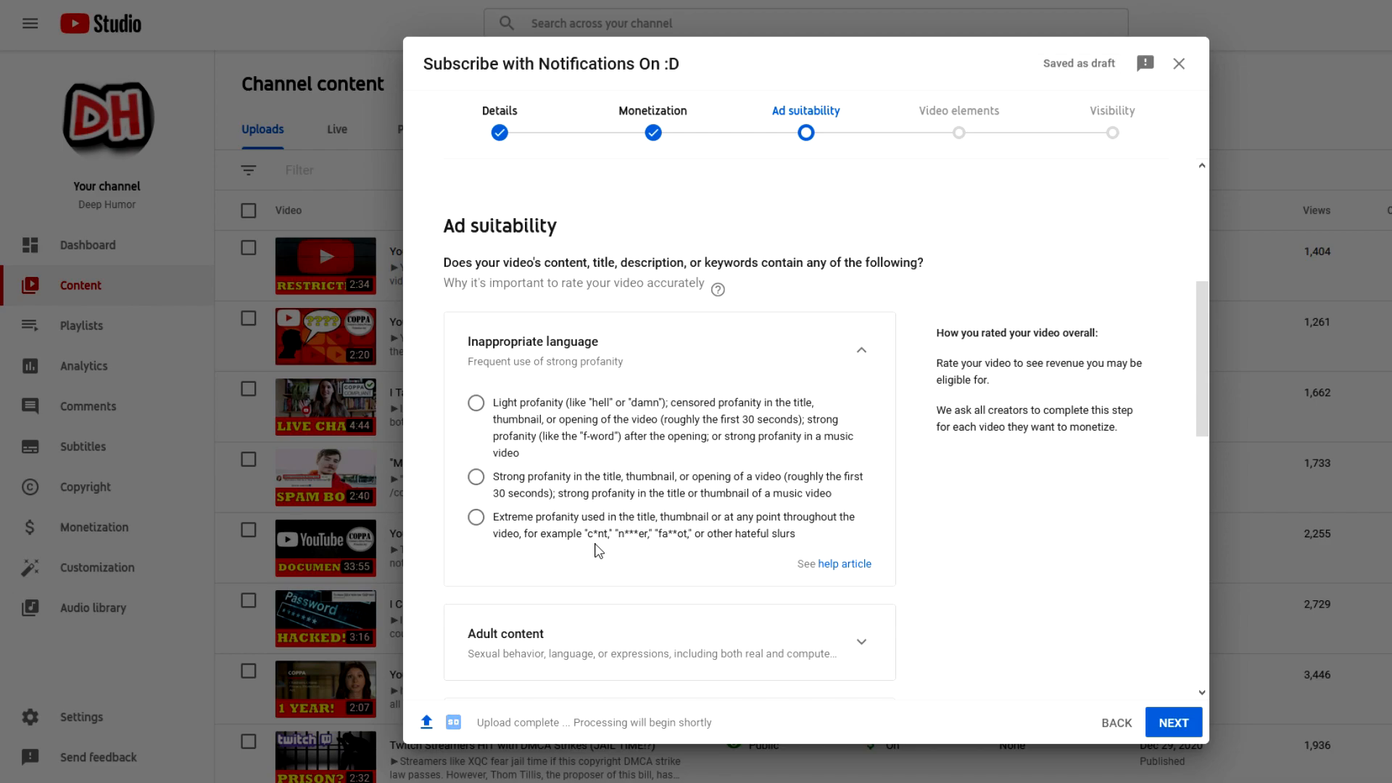
mouse_move(677, 551)
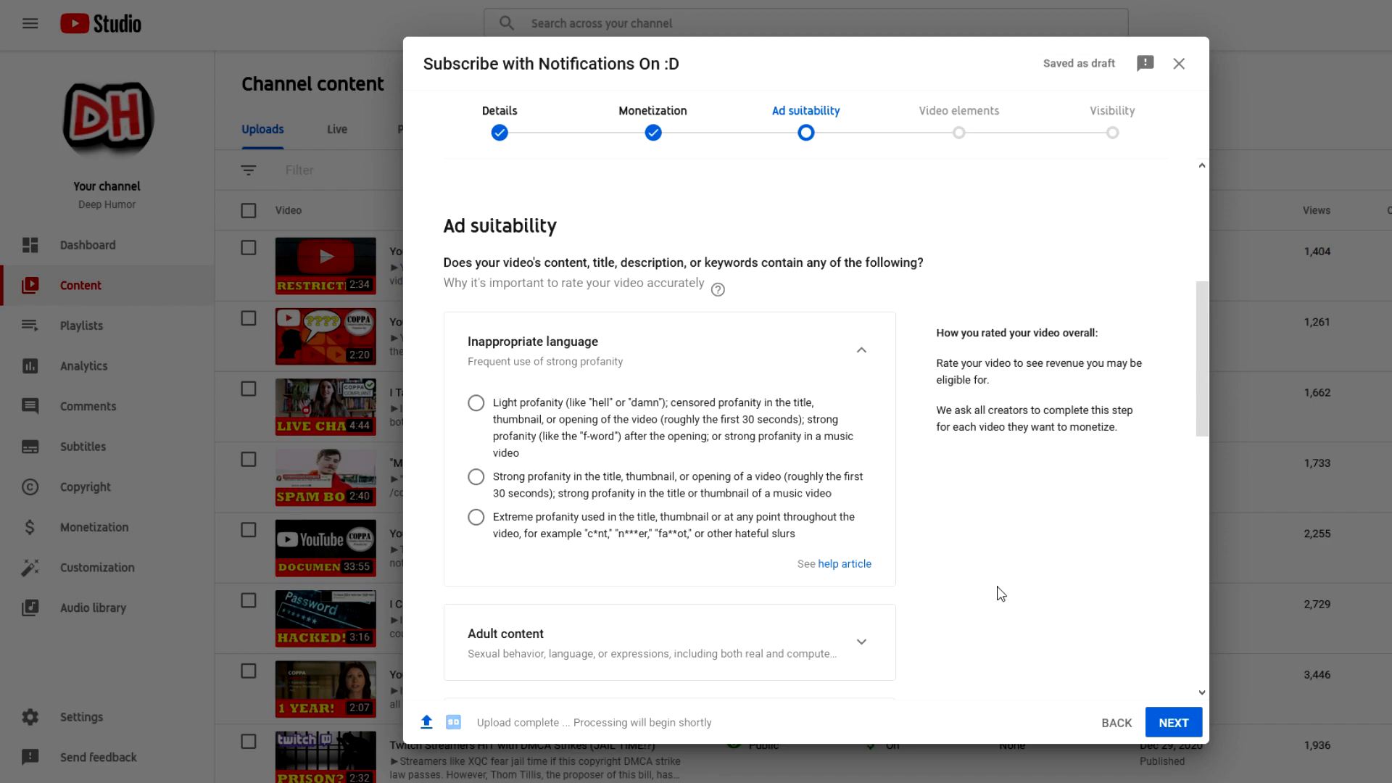
mouse_move(694, 570)
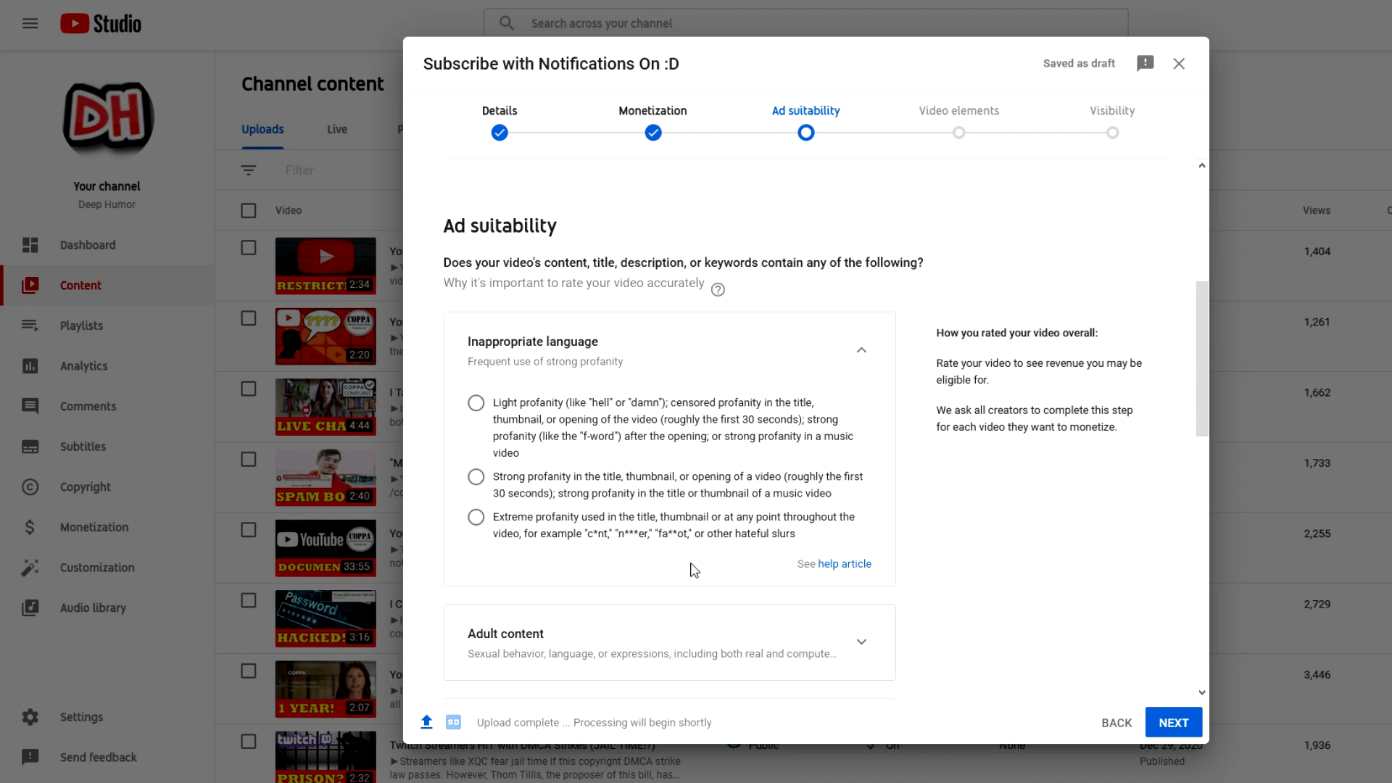
mouse_move(638, 550)
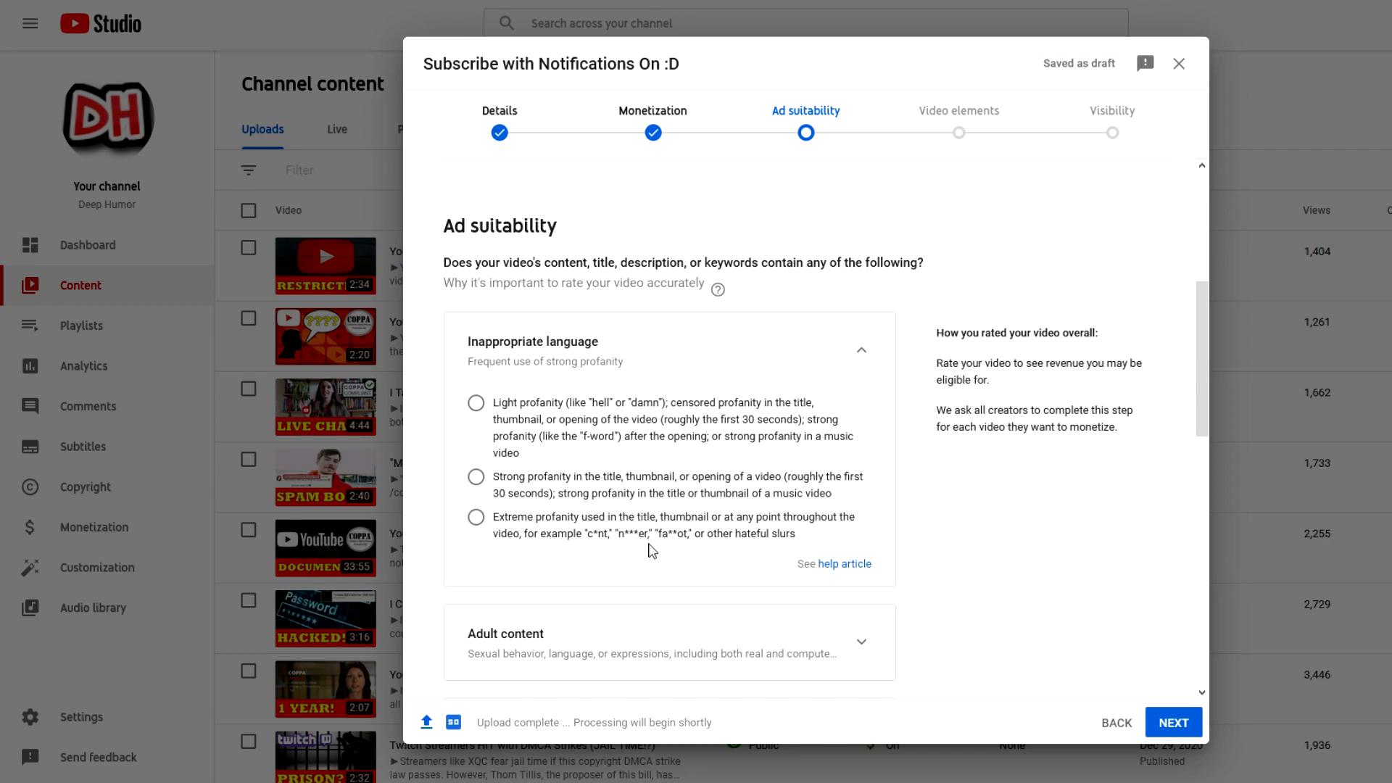
left_click(477, 403)
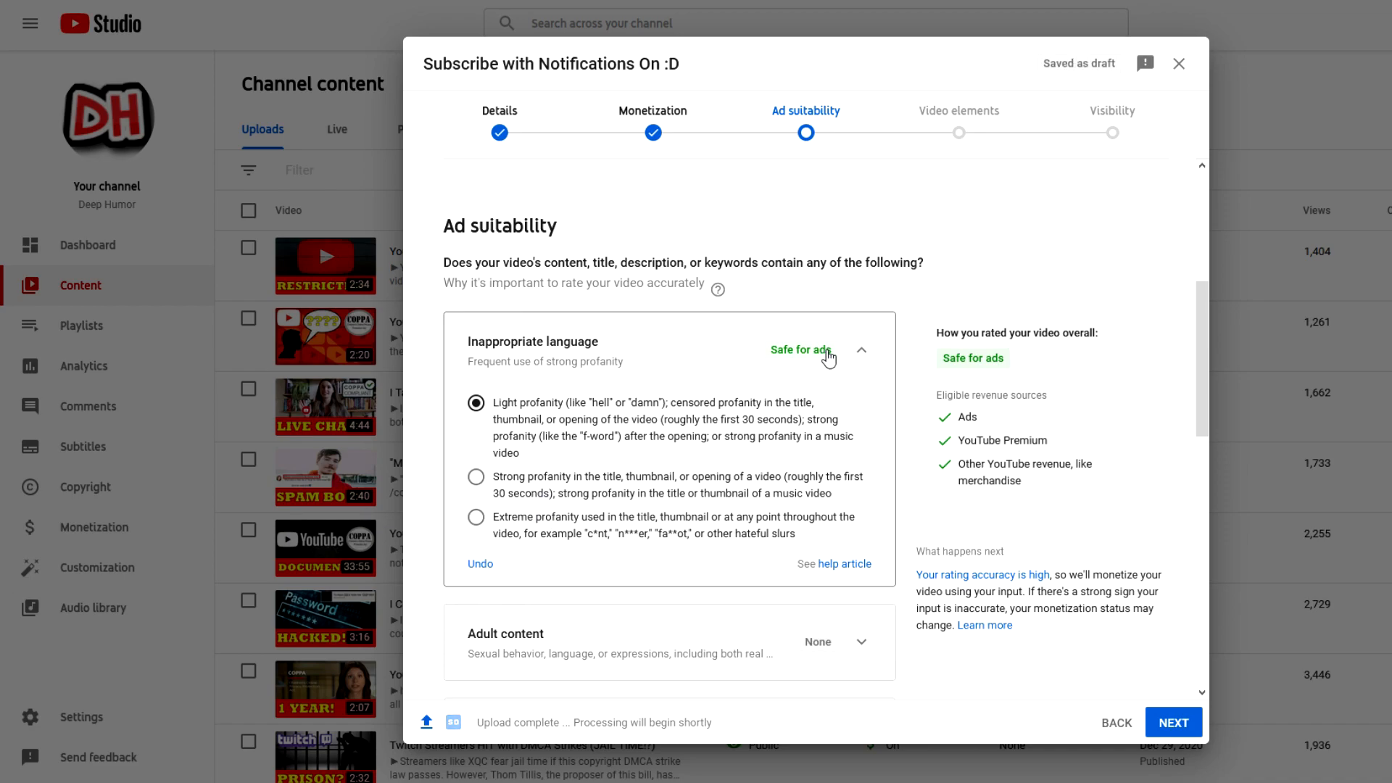
left_click(476, 477)
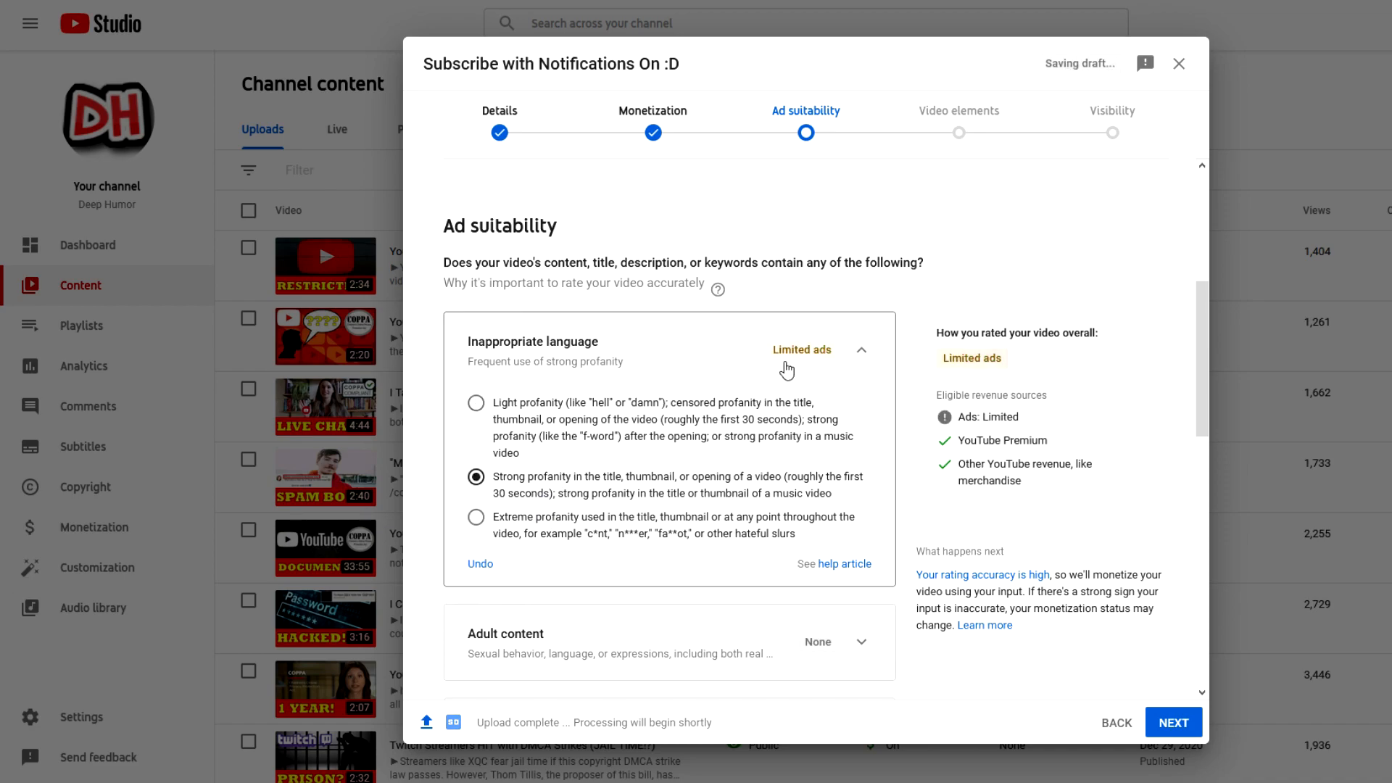
left_click(477, 524)
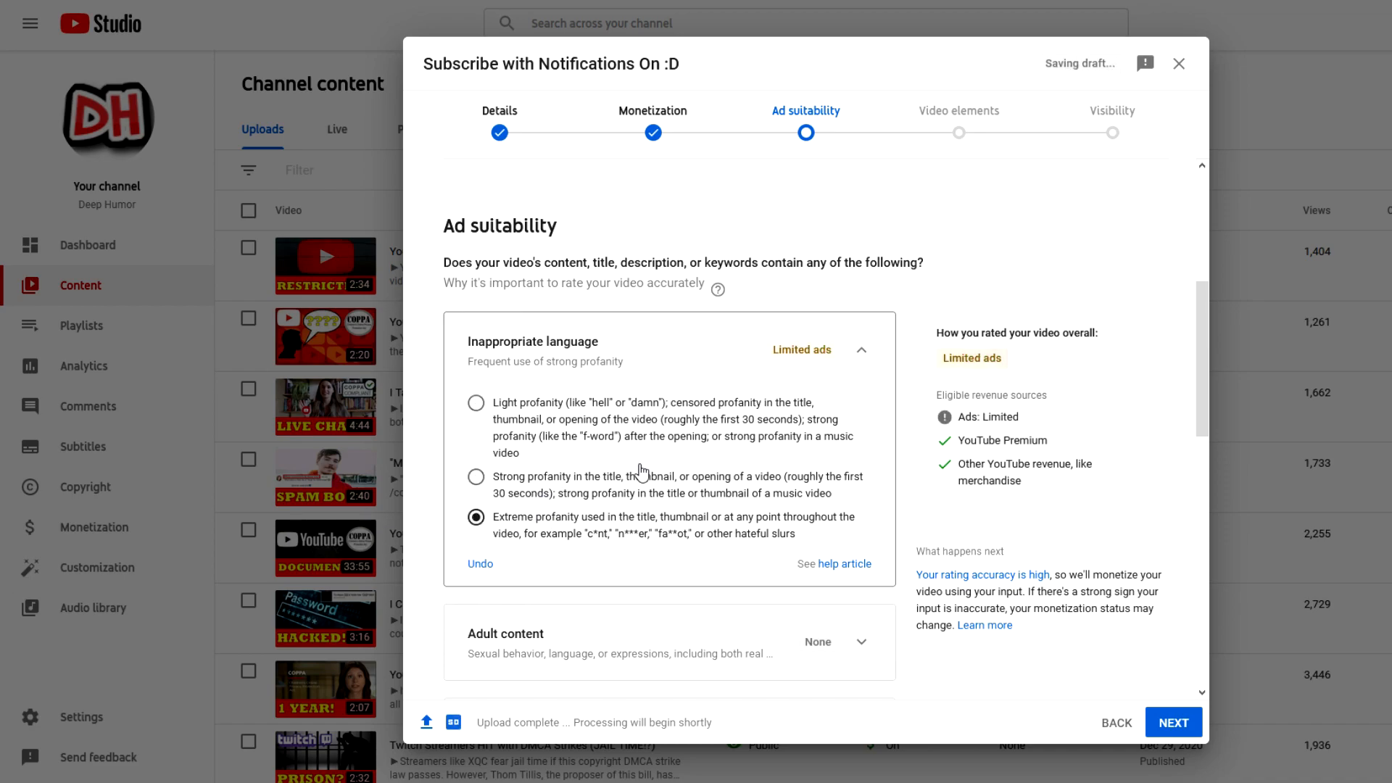
scroll("down", 3)
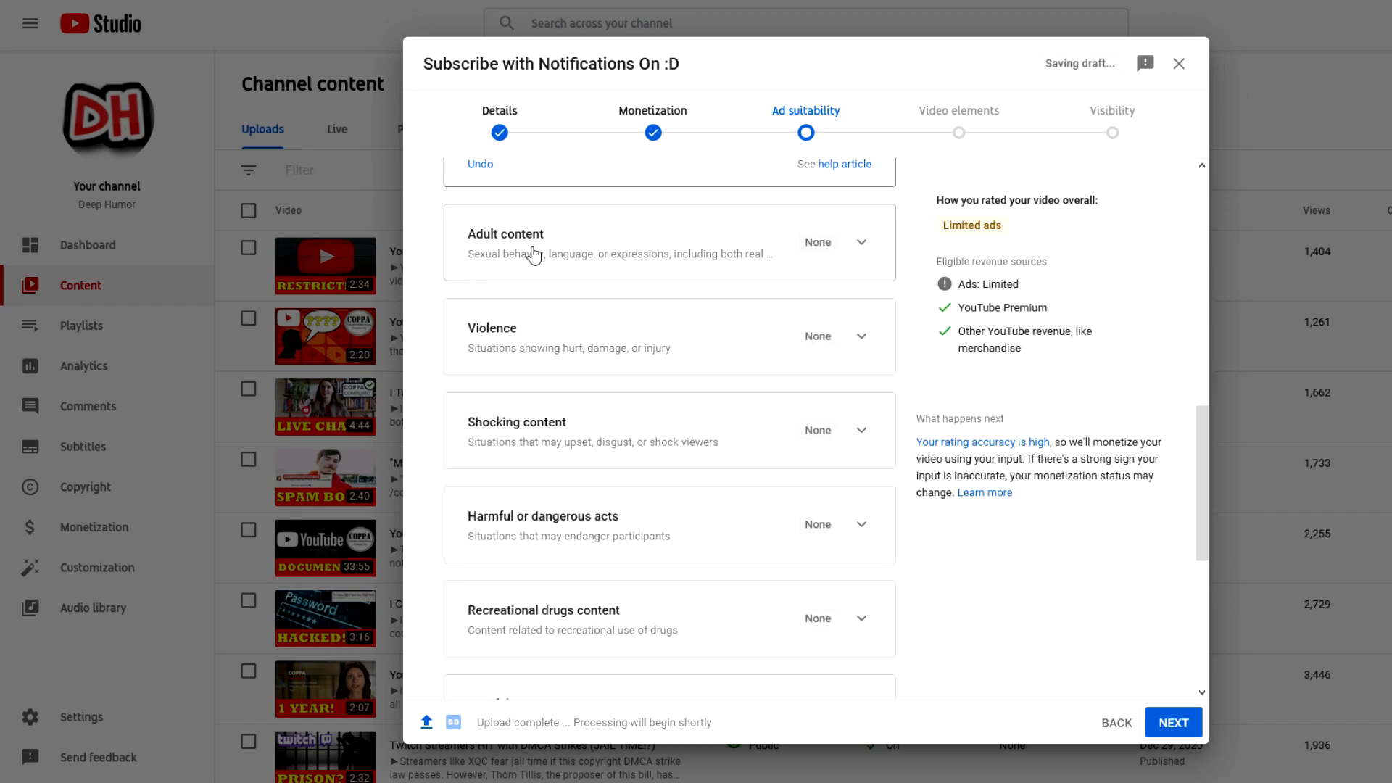
scroll("down", 3)
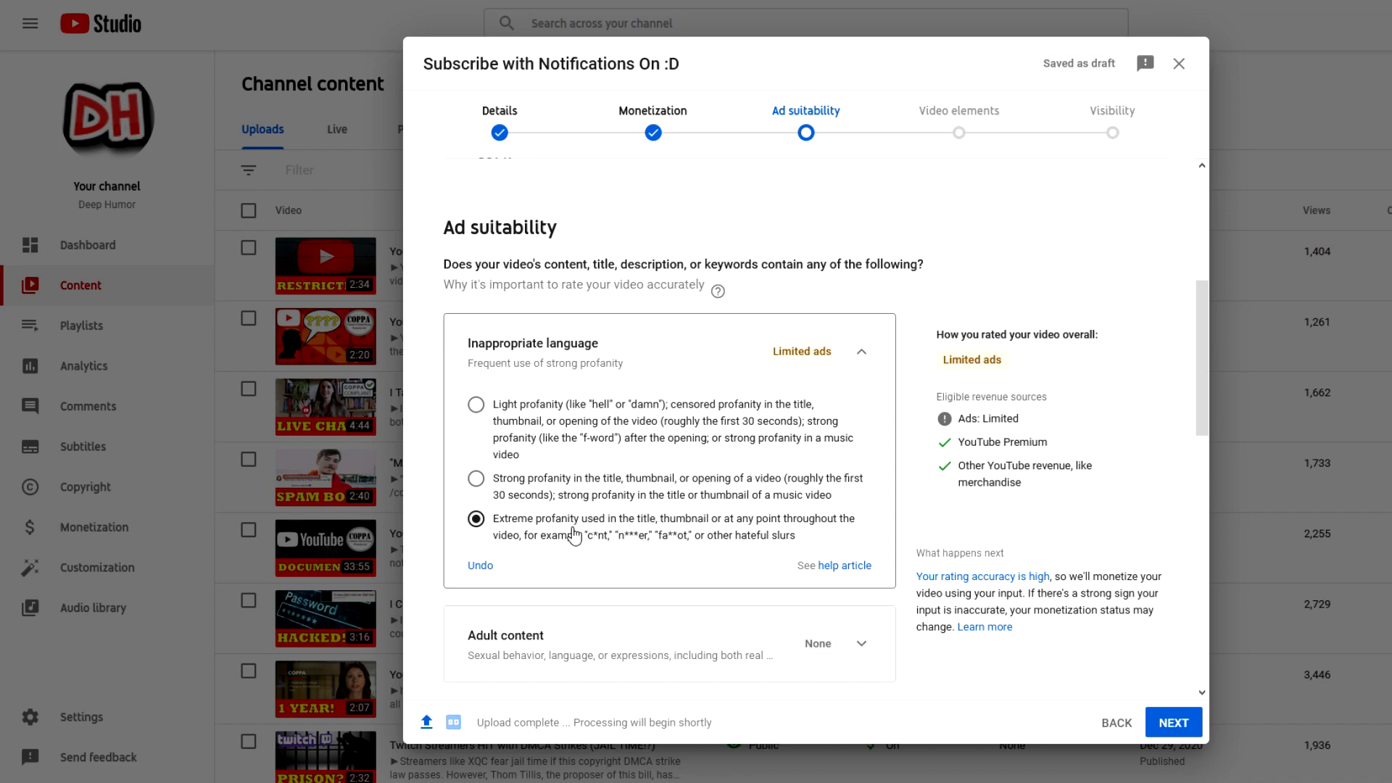
mouse_move(592, 551)
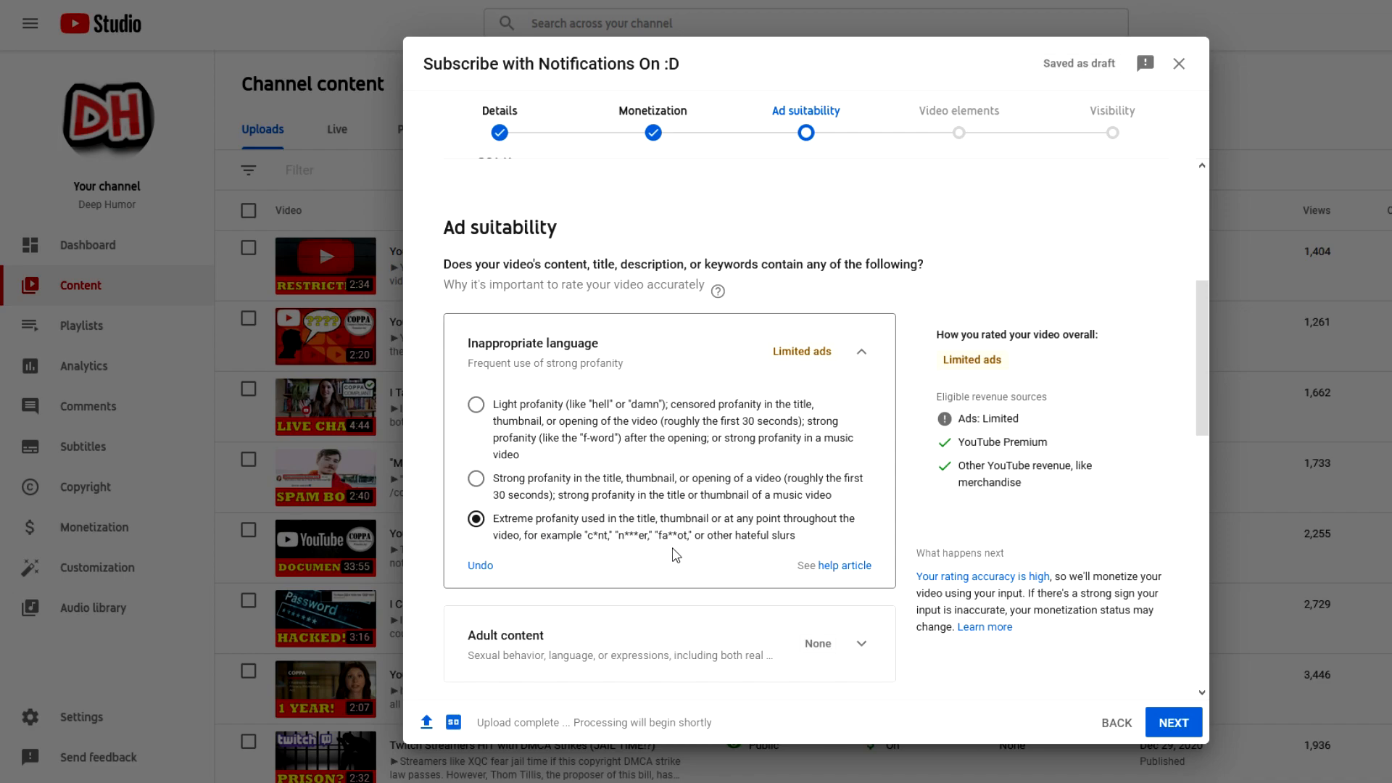
mouse_move(595, 541)
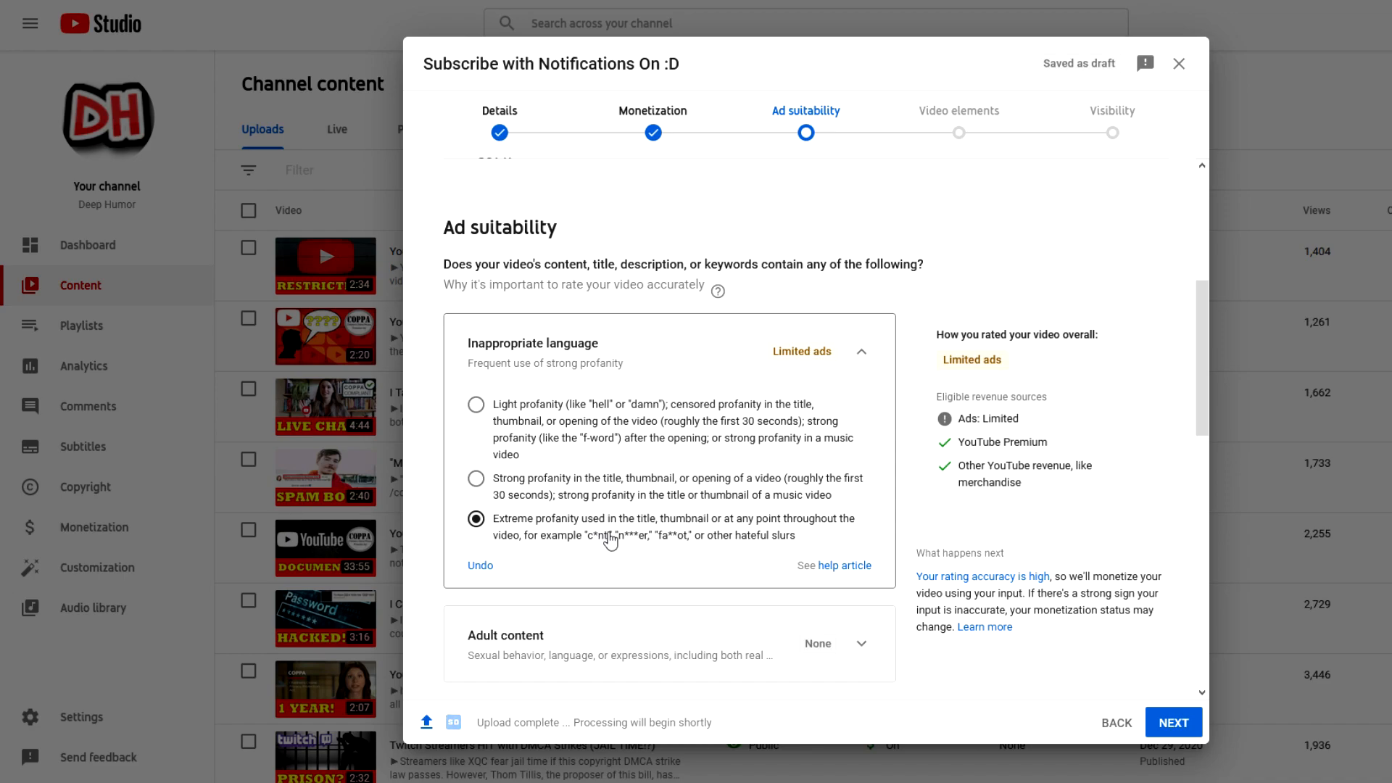
mouse_move(784, 548)
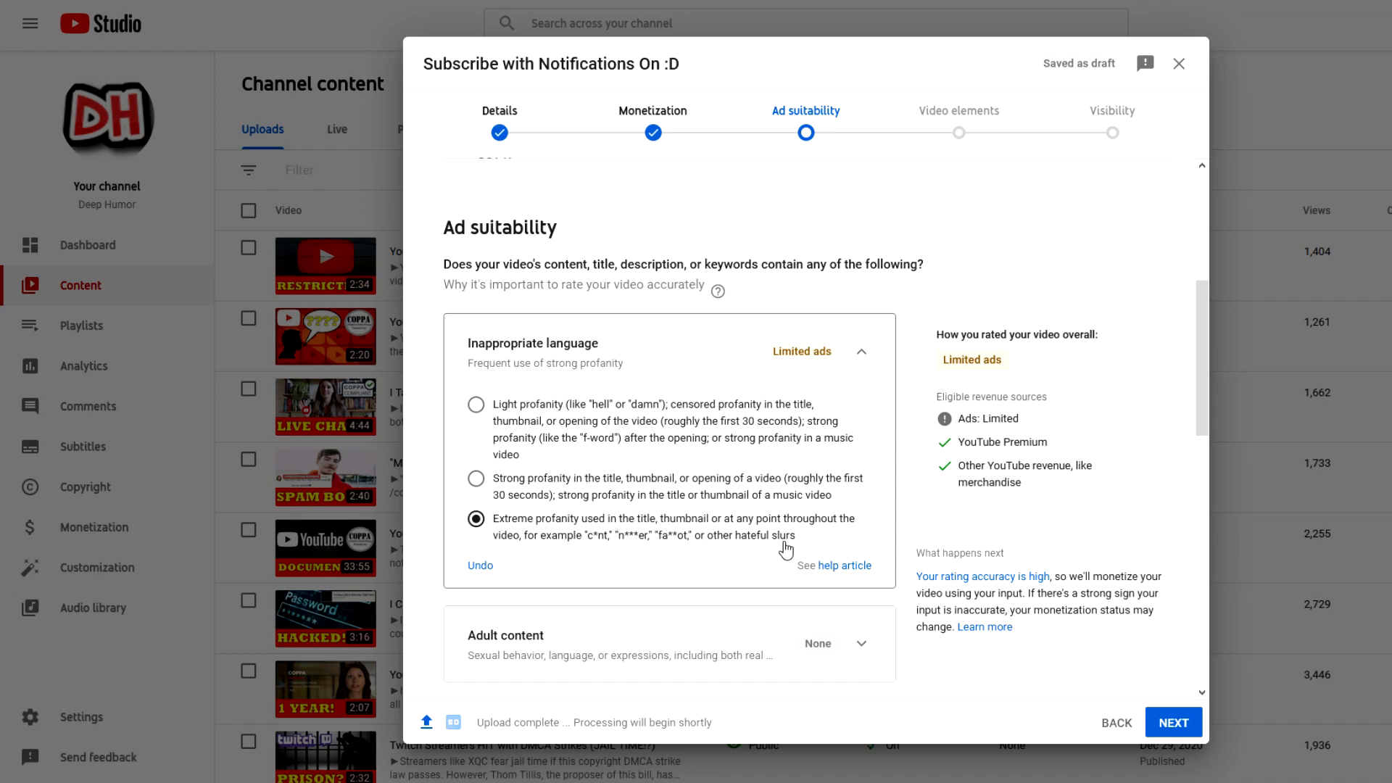
mouse_move(780, 561)
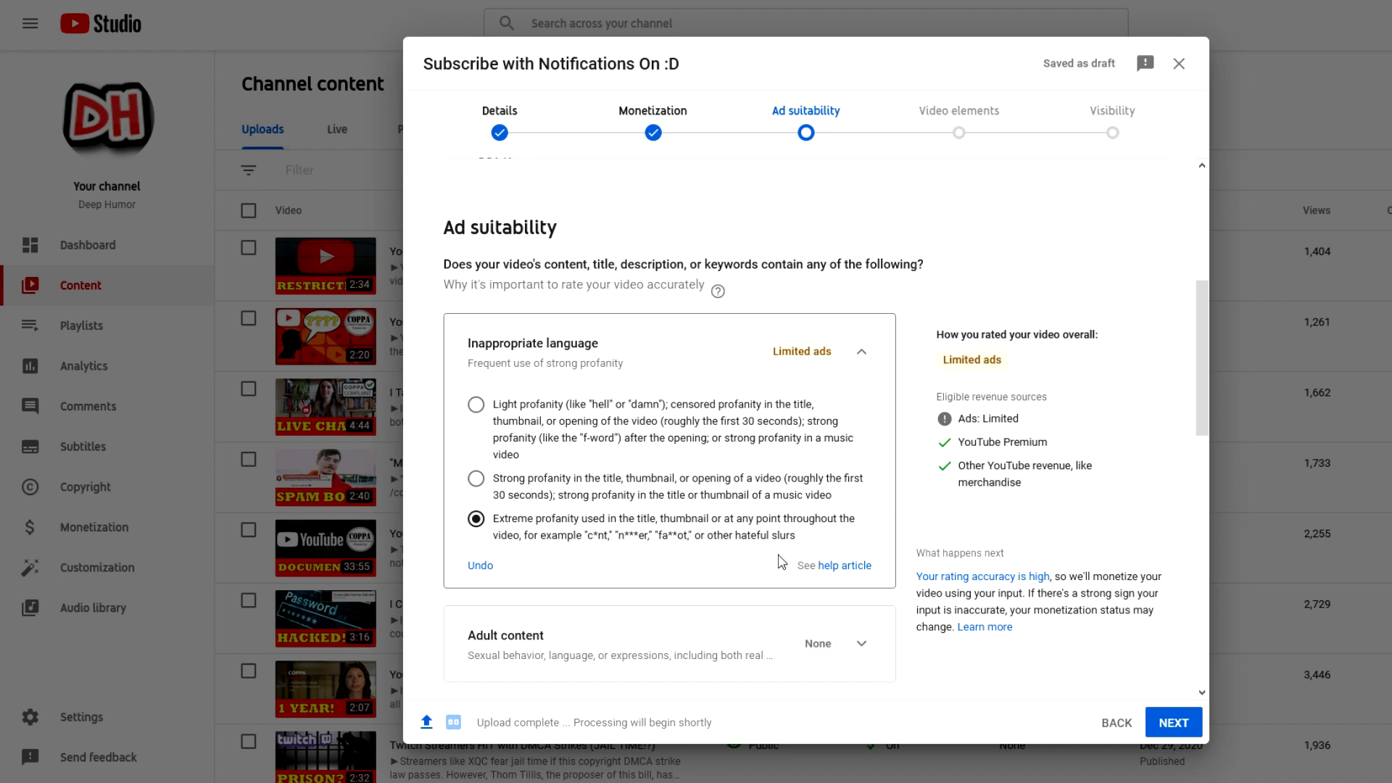
mouse_move(594, 551)
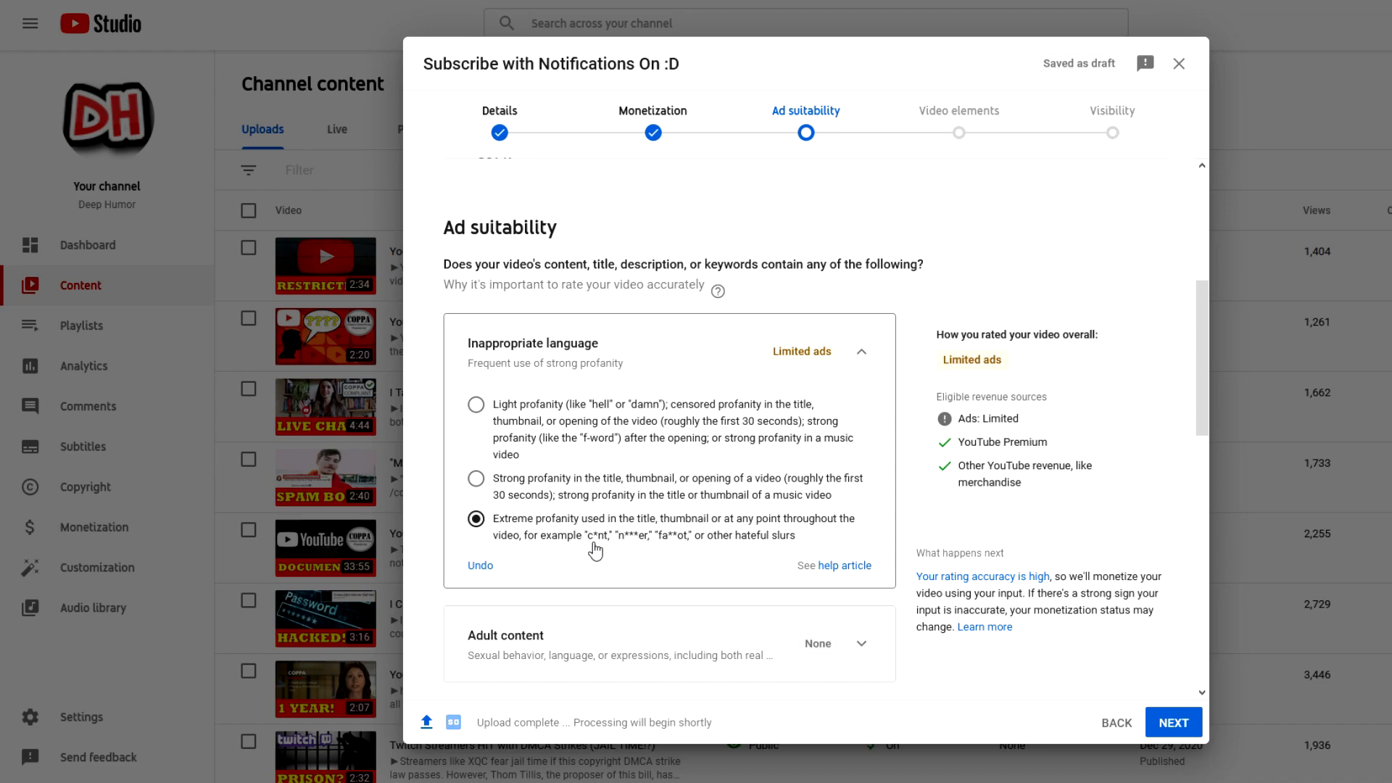
mouse_move(957, 360)
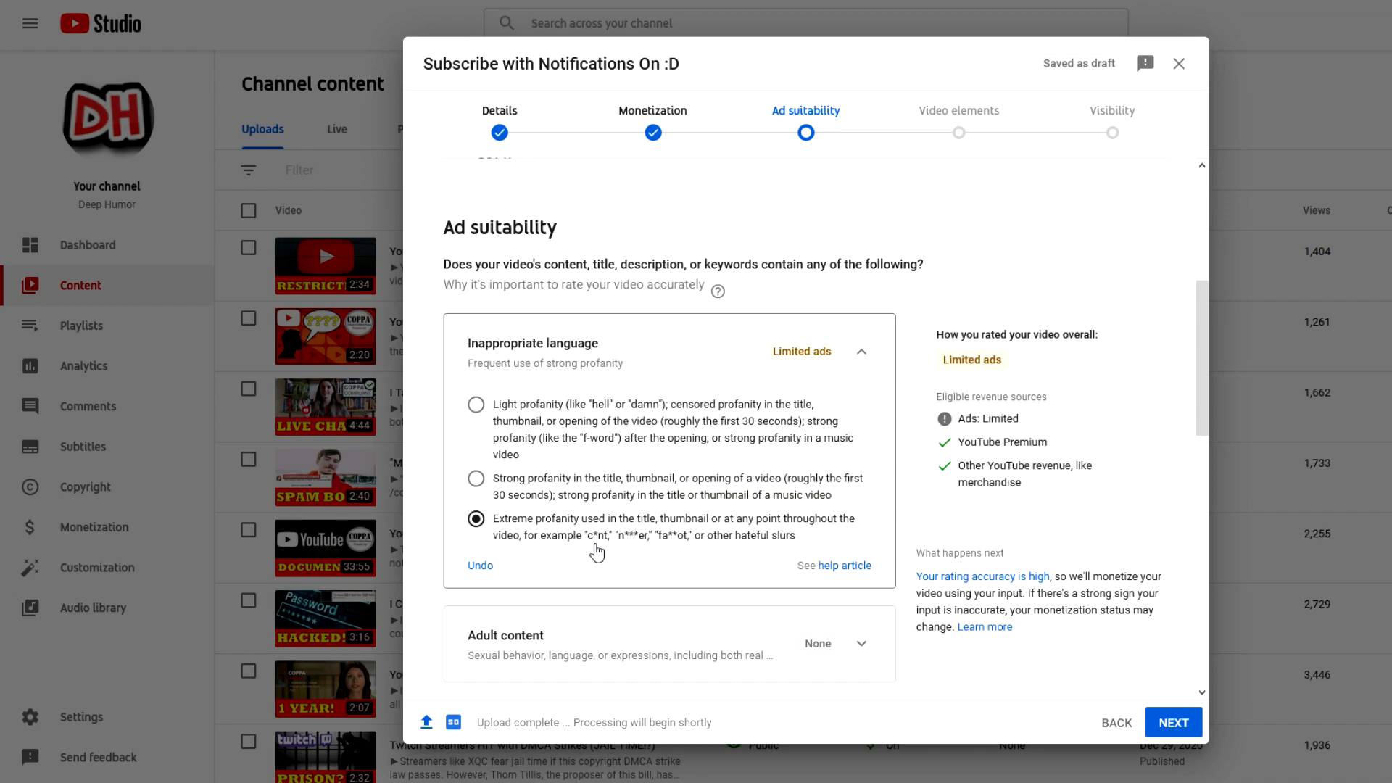
mouse_move(545, 538)
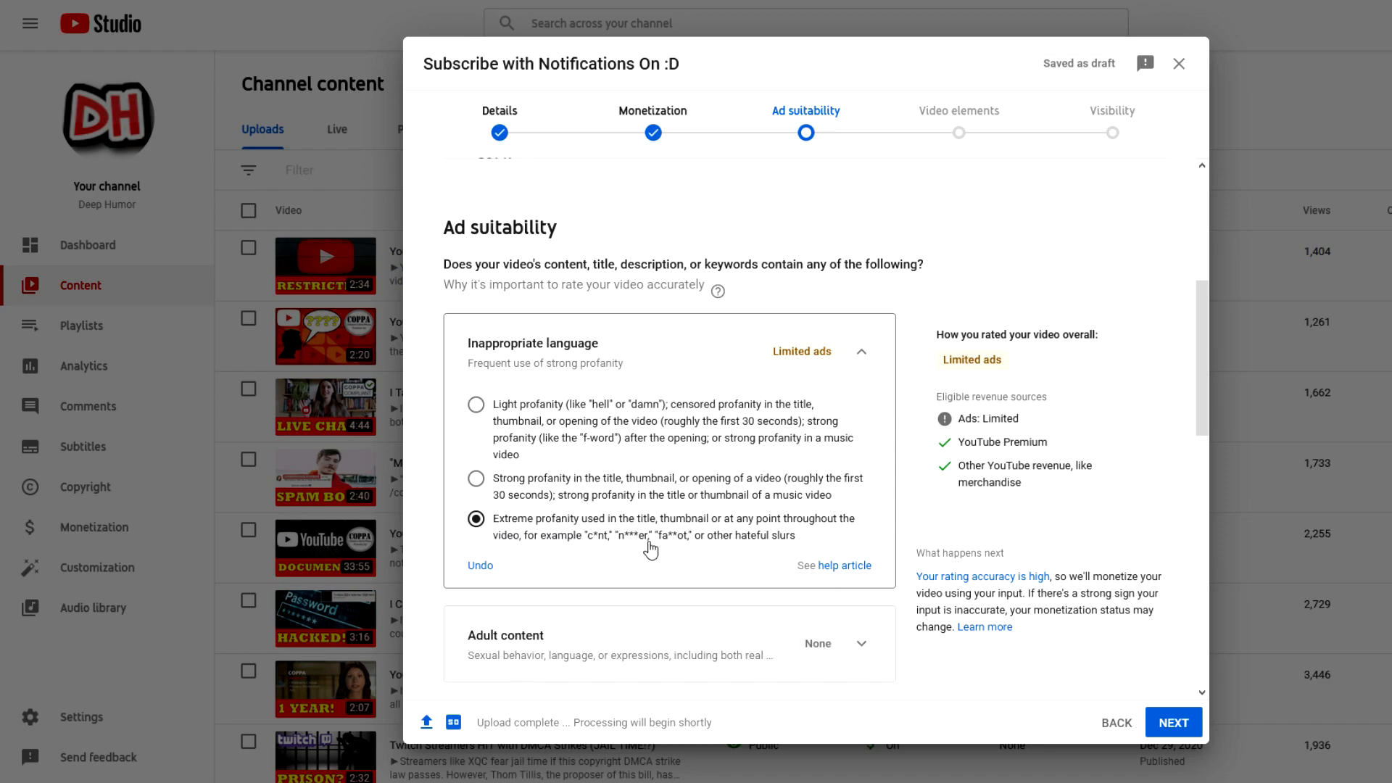
mouse_move(667, 548)
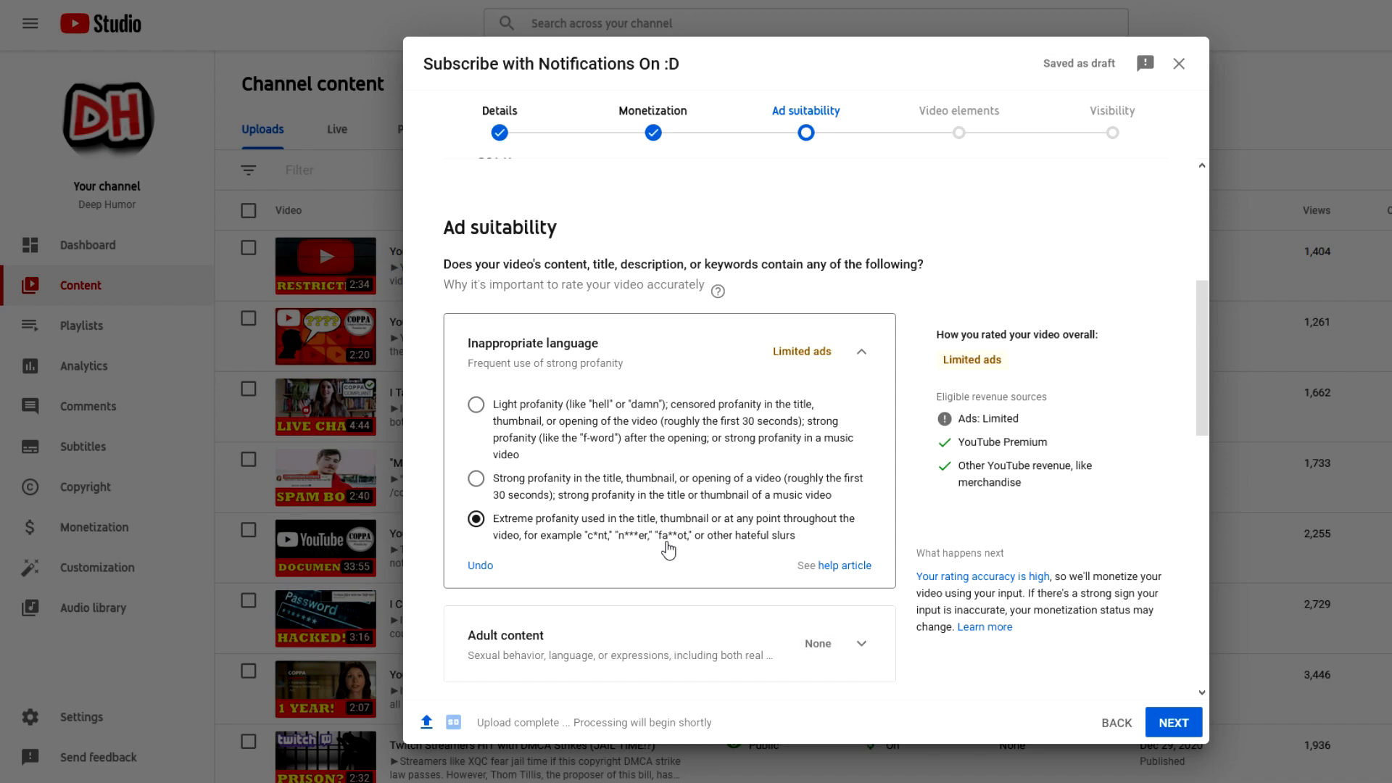
scroll("down", 3)
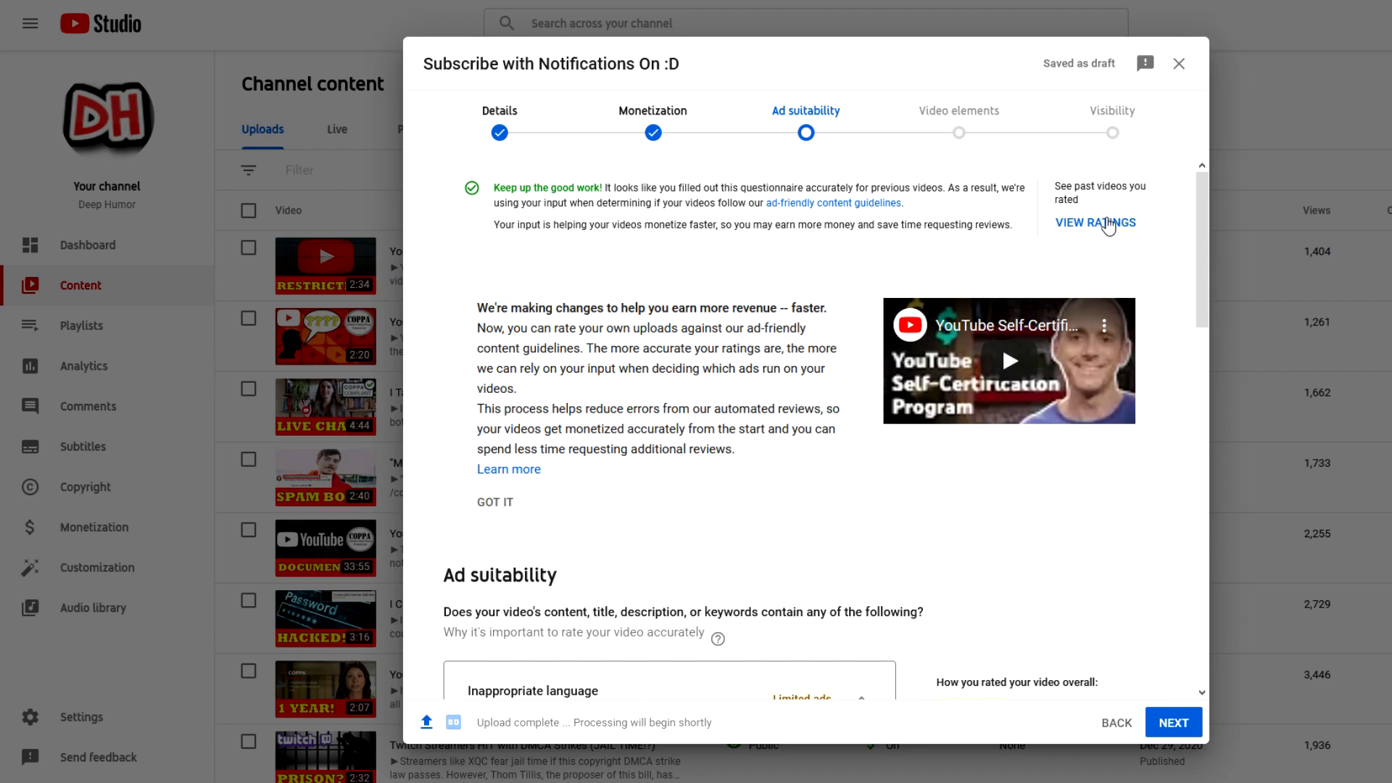
Step: View the rating accuracy history showing 100% accuracy on Limited ads videos
left_click(1097, 221)
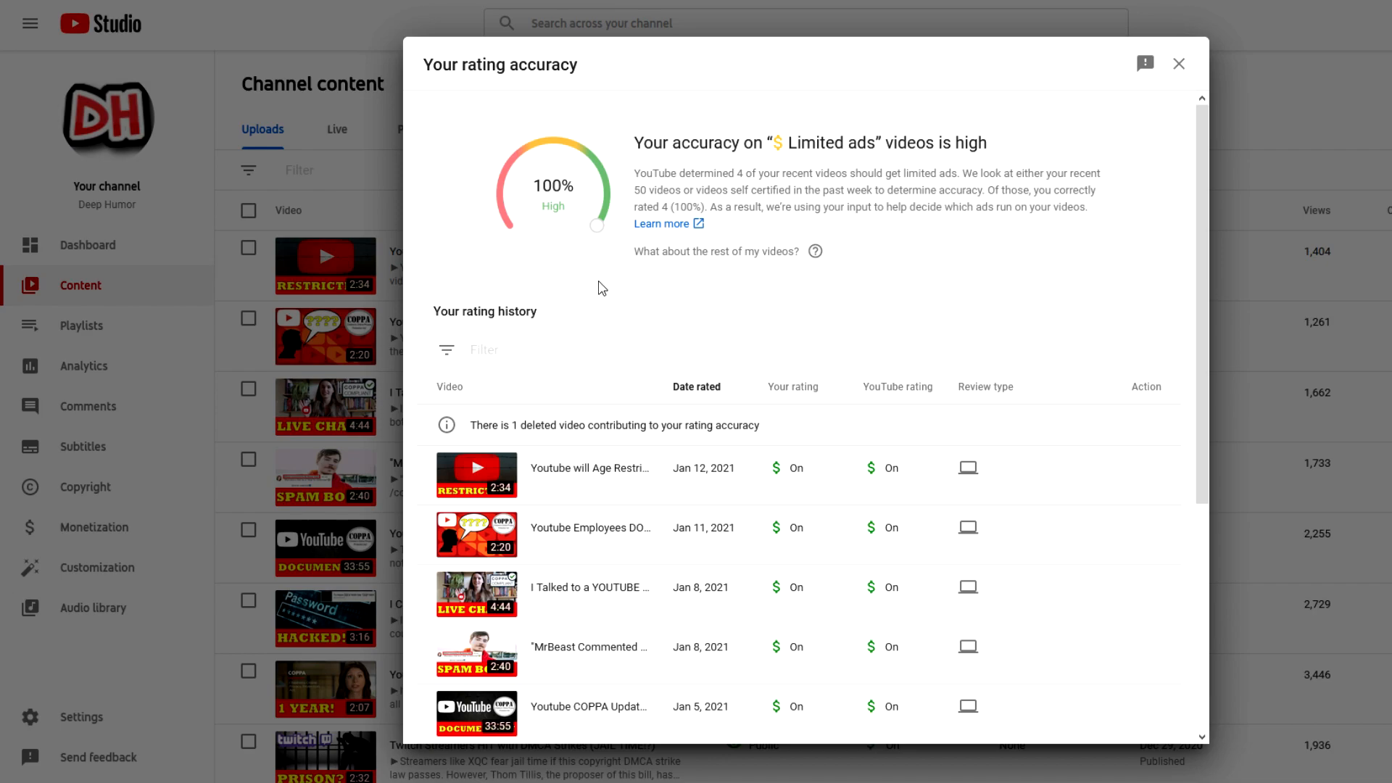
mouse_move(547, 204)
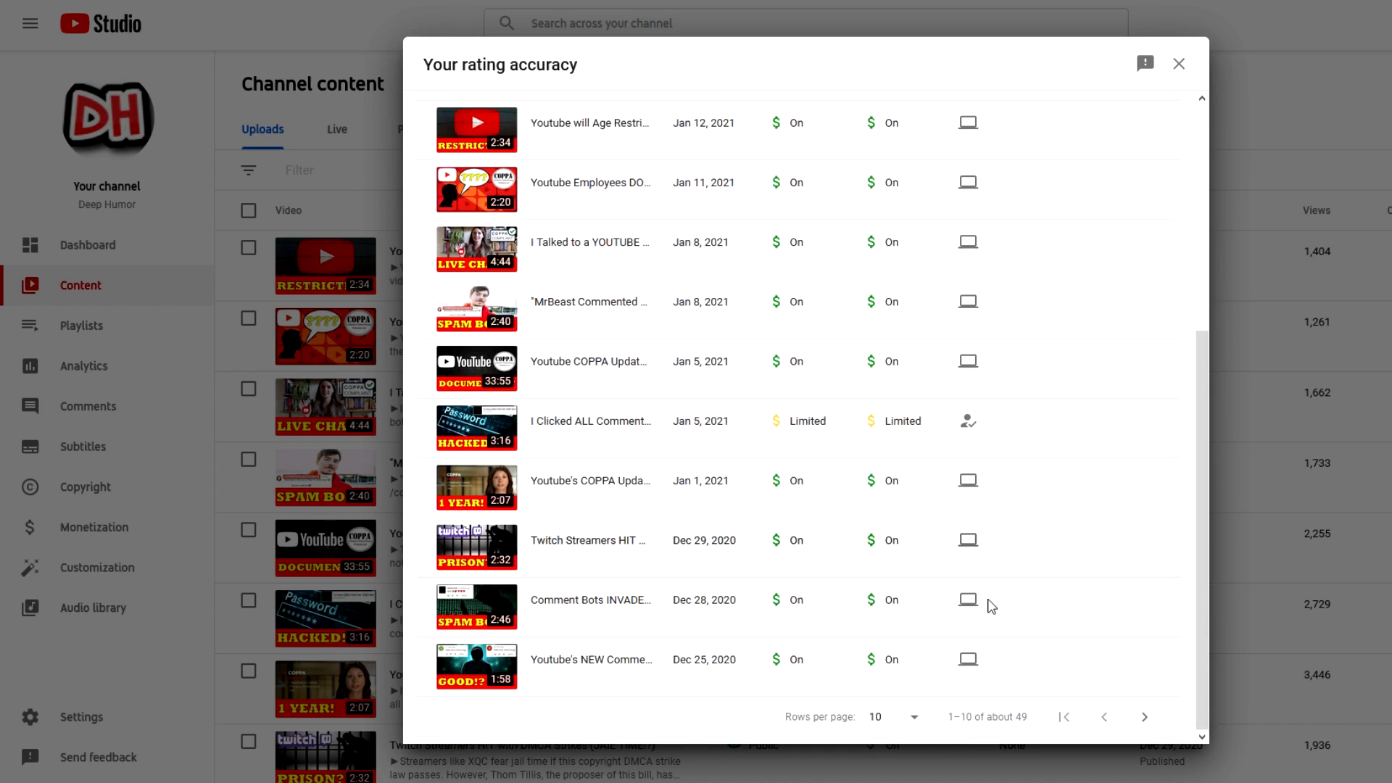
mouse_move(1141, 642)
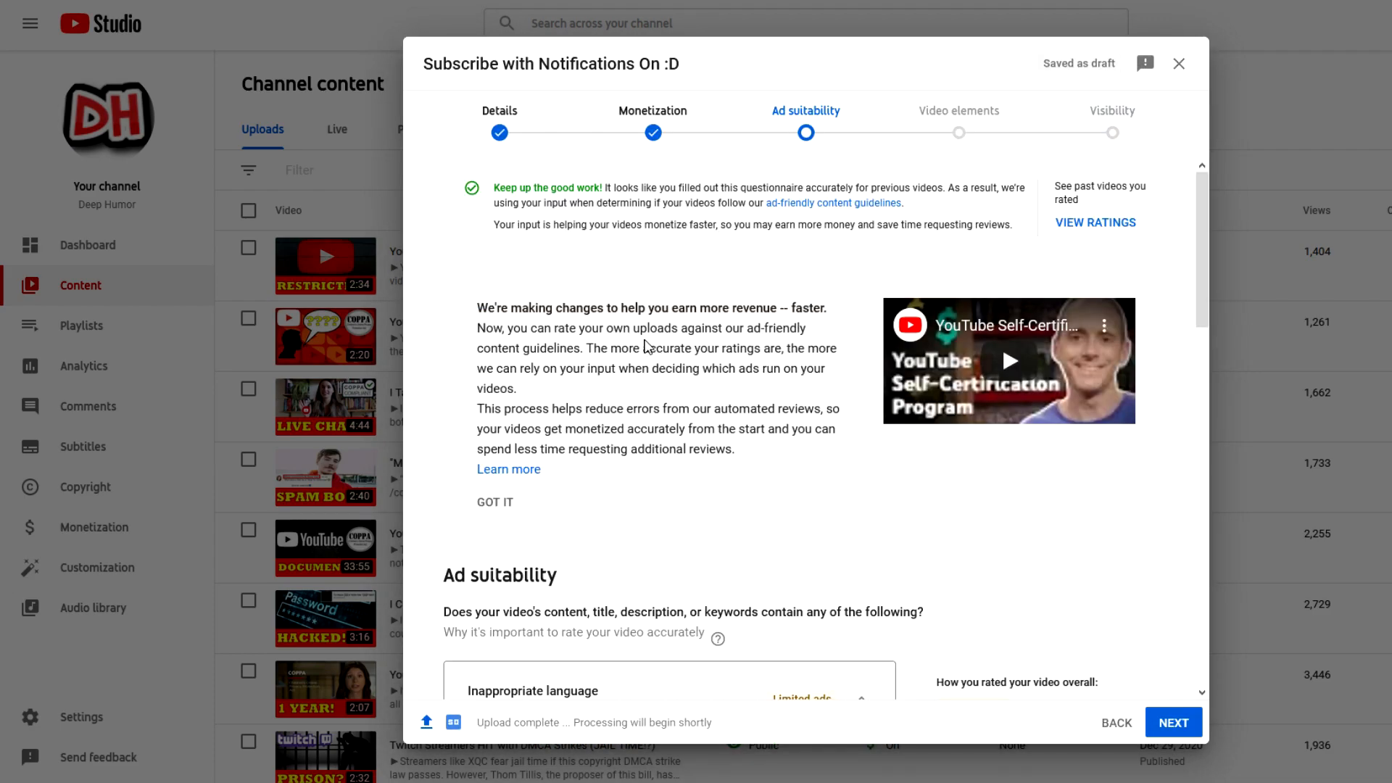
mouse_move(654, 345)
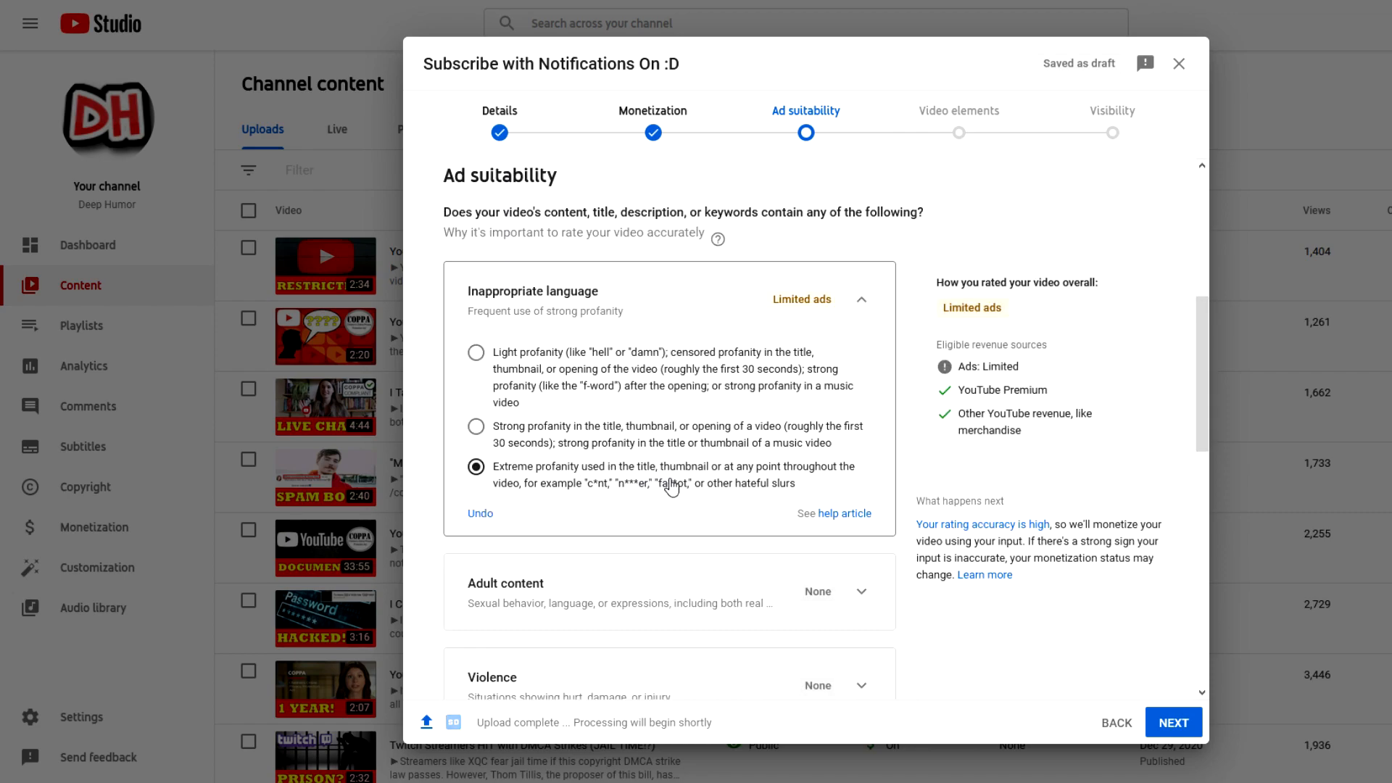
mouse_move(588, 505)
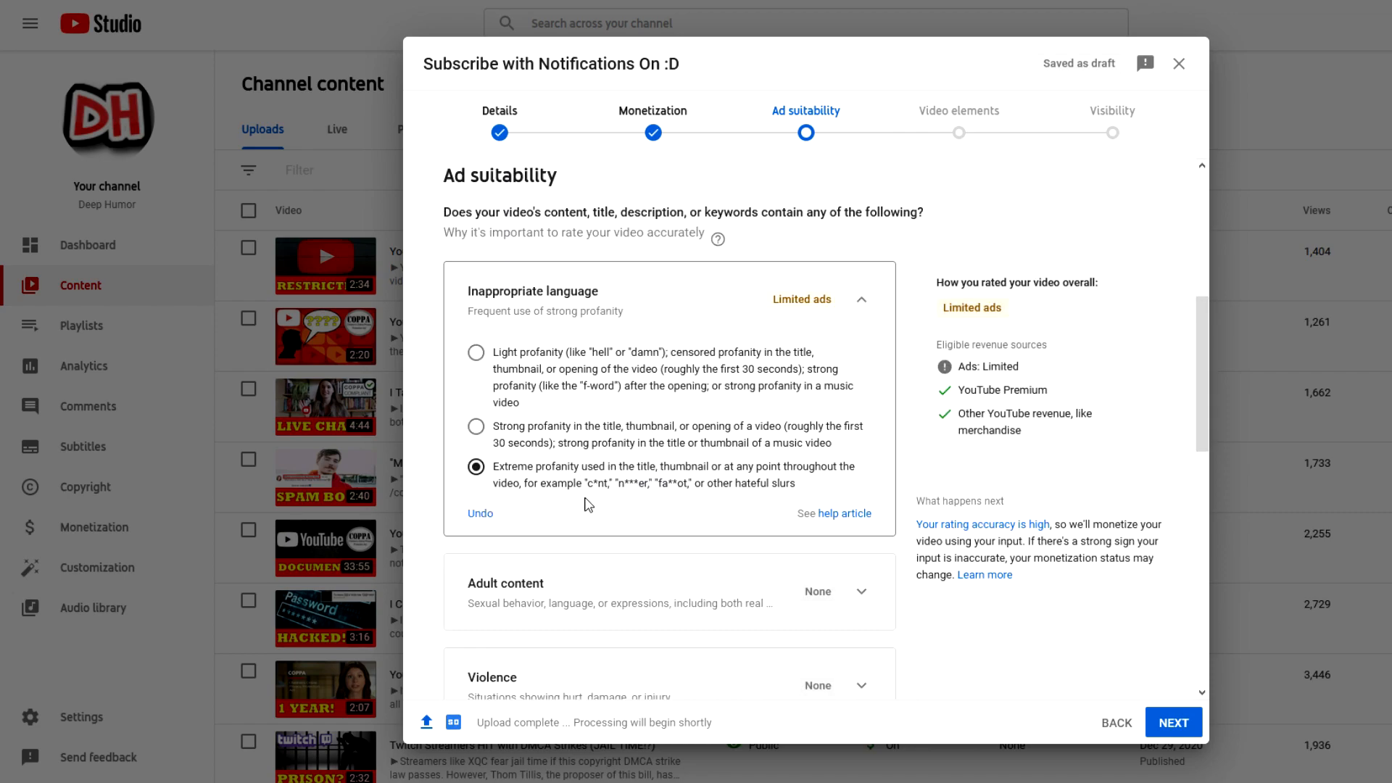
mouse_move(435, 433)
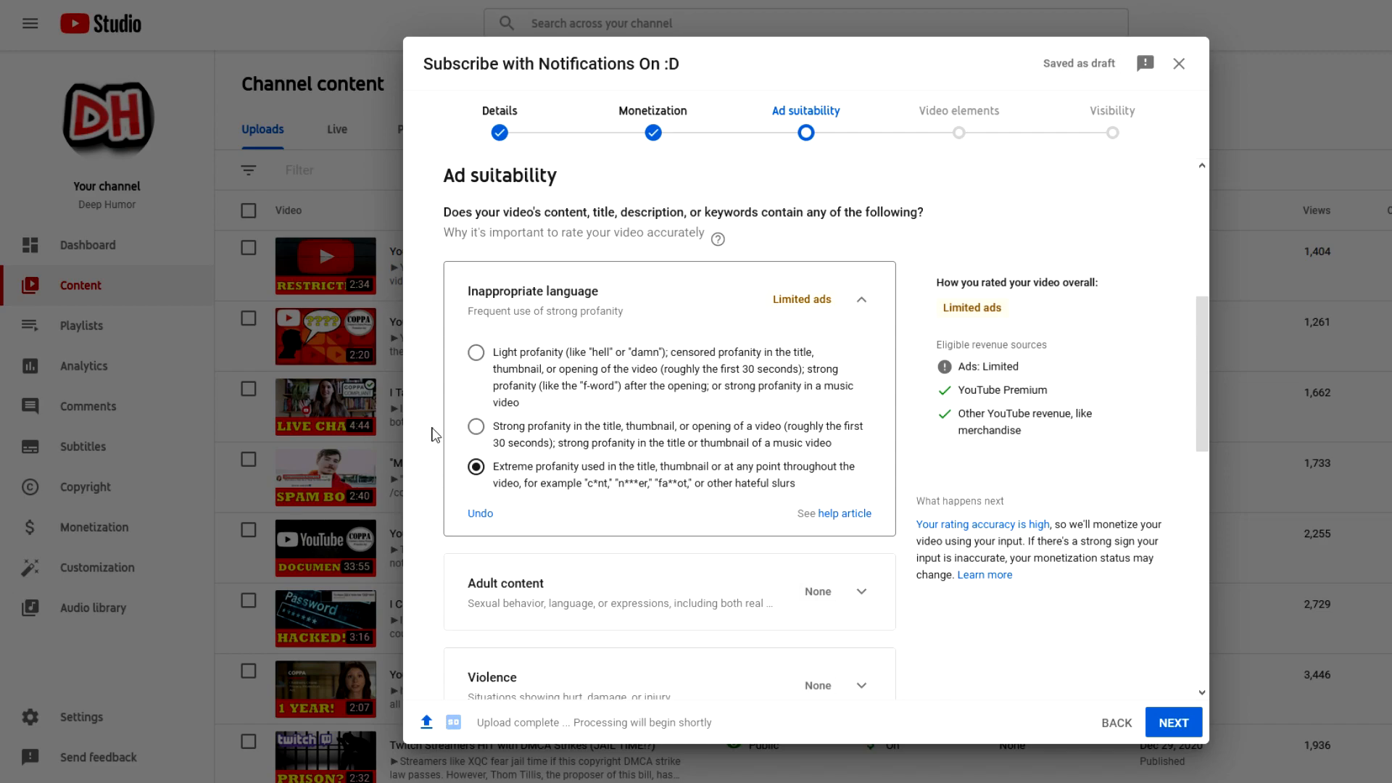